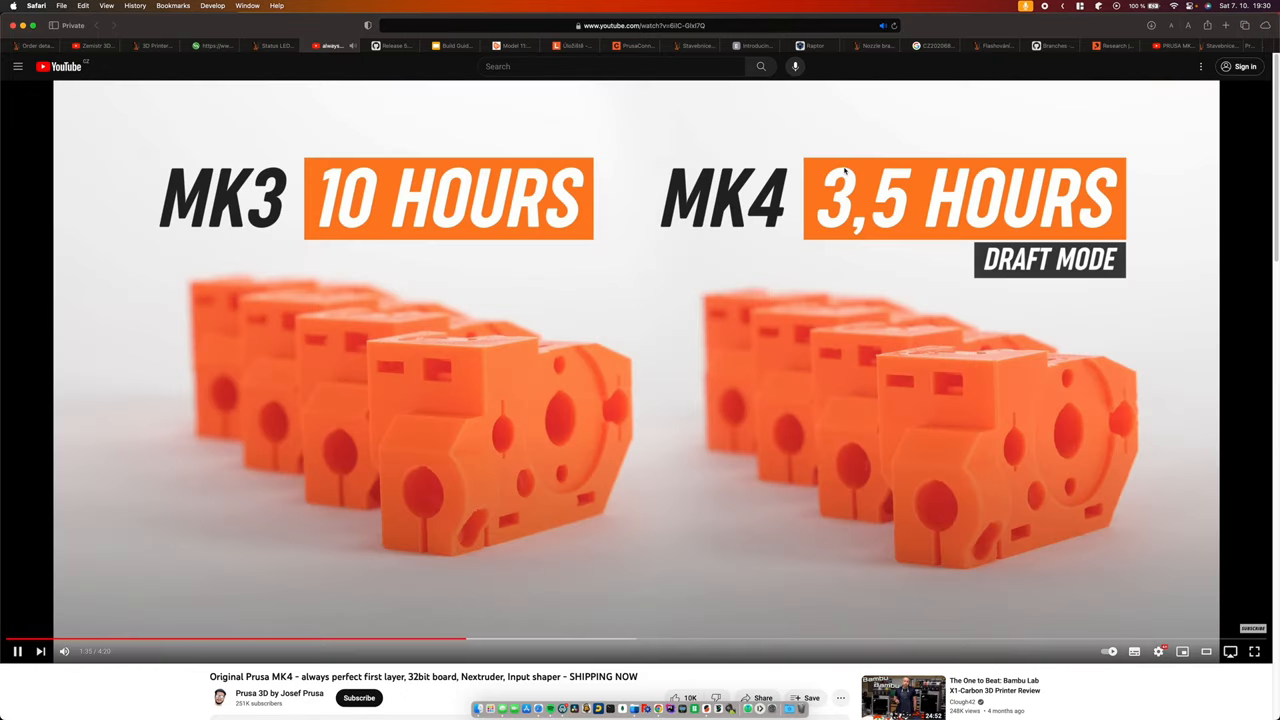
mouse_move(903, 78)
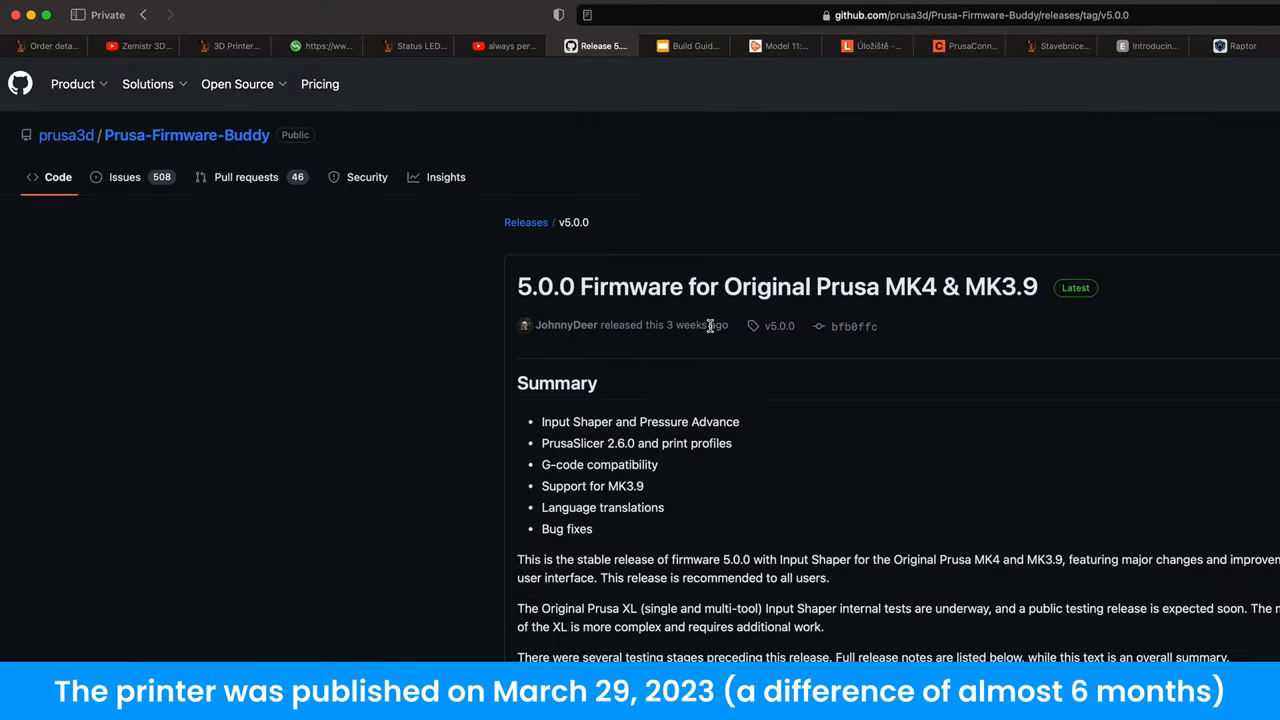
mouse_move(708, 324)
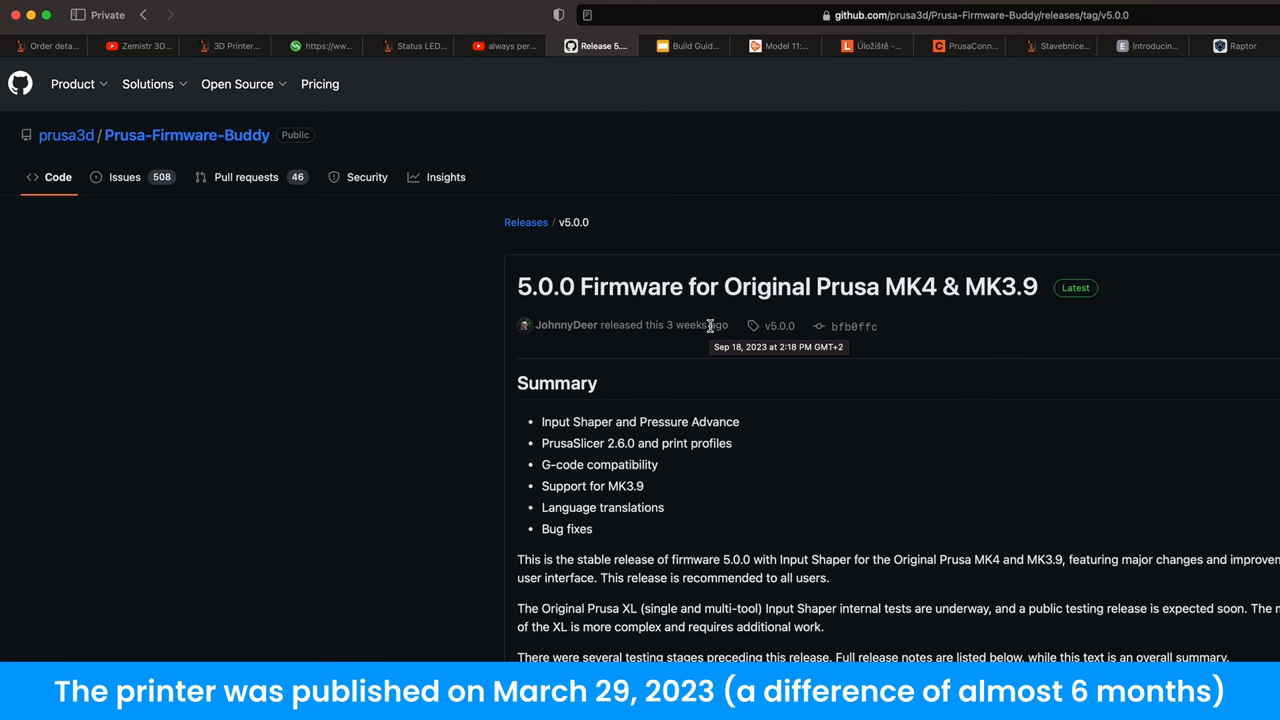
mouse_move(808, 421)
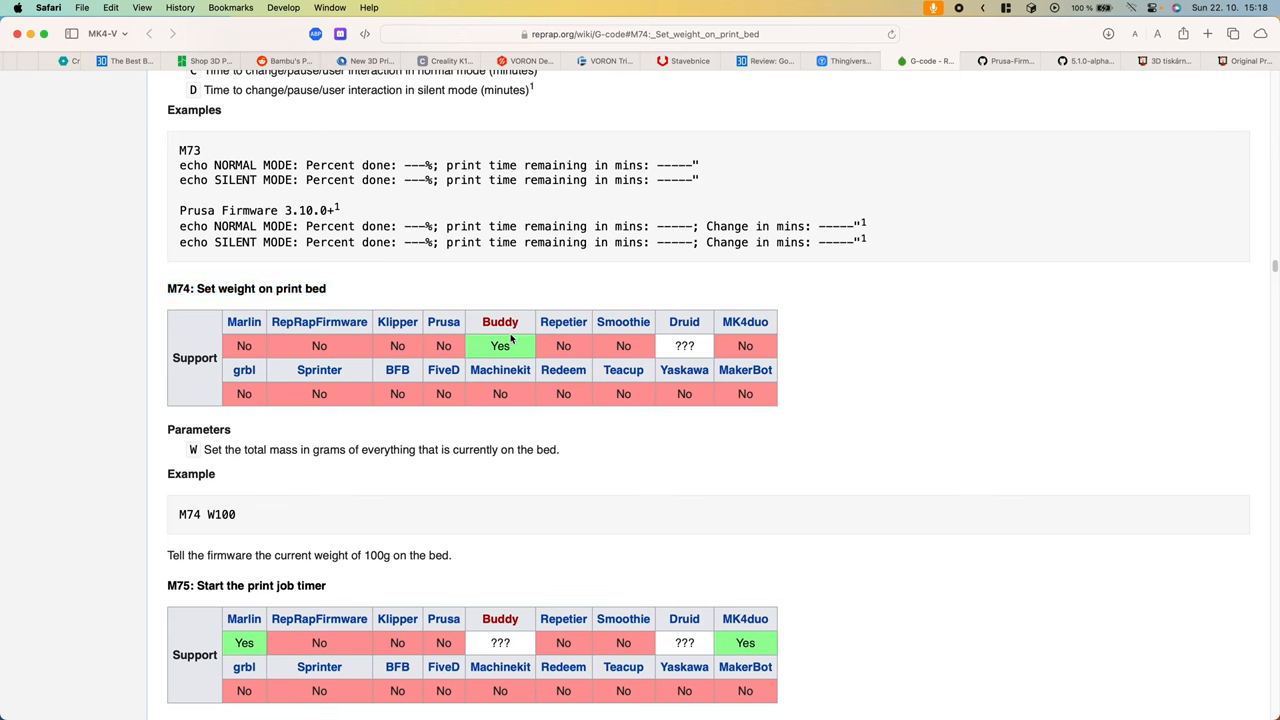
mouse_move(549, 305)
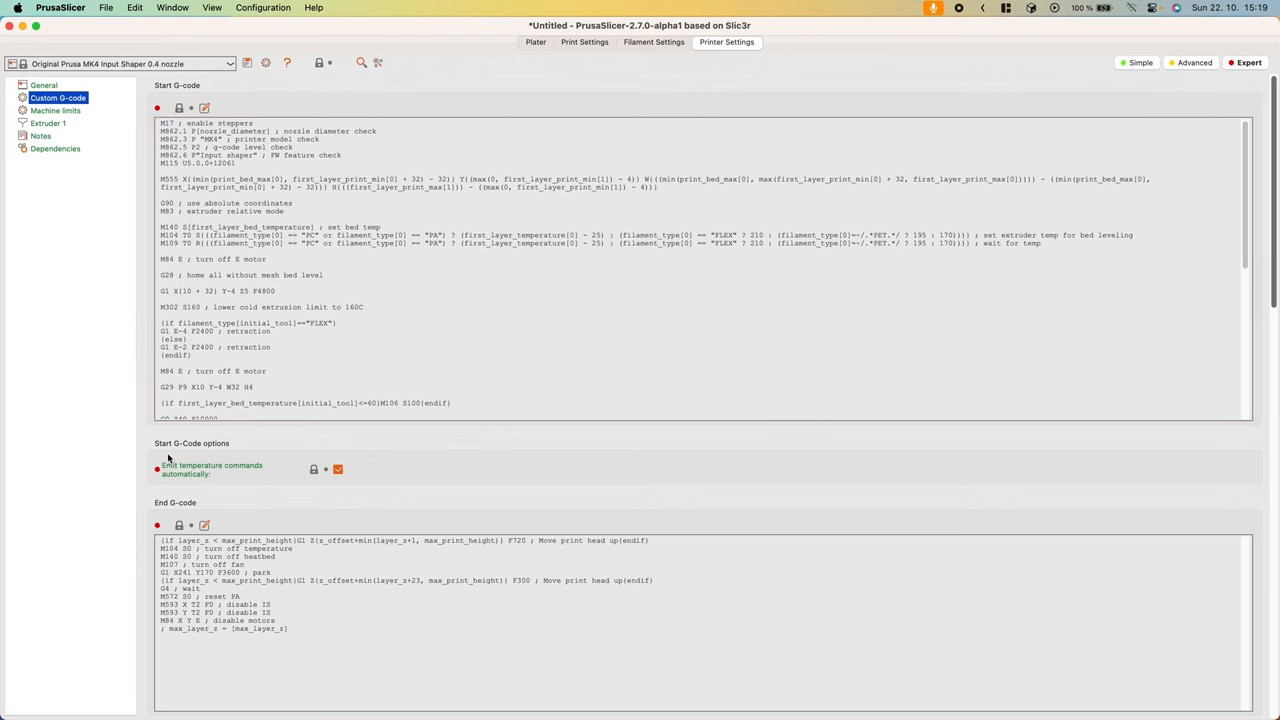
Step: Page through the Sandy Mini guide from technical specs to the printing plates overview
scroll("down", 3)
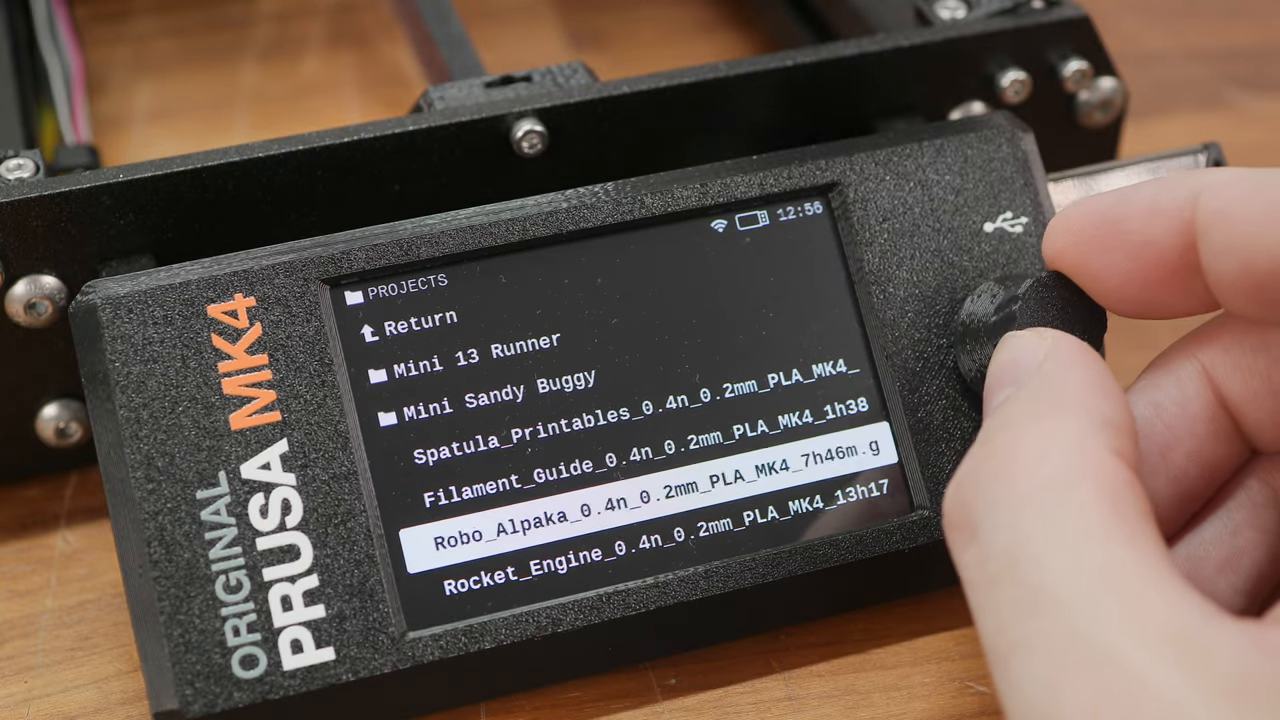
scroll("down", 3)
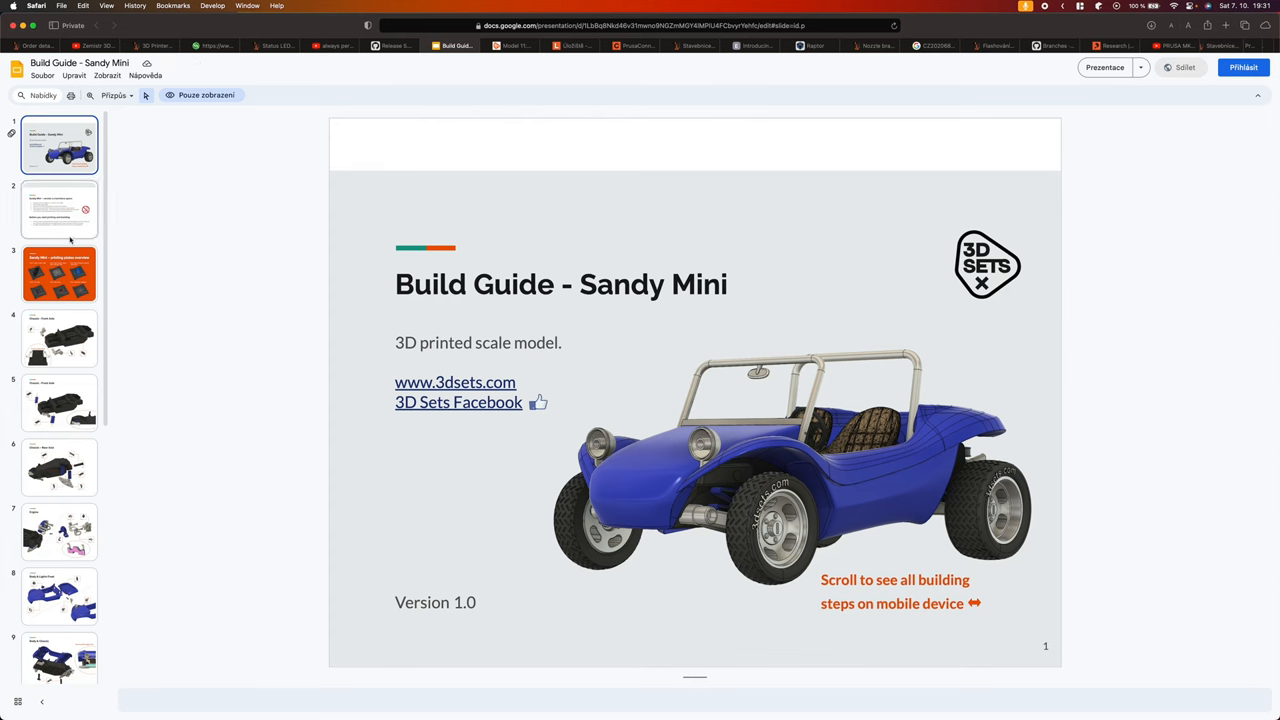
left_click(58, 210)
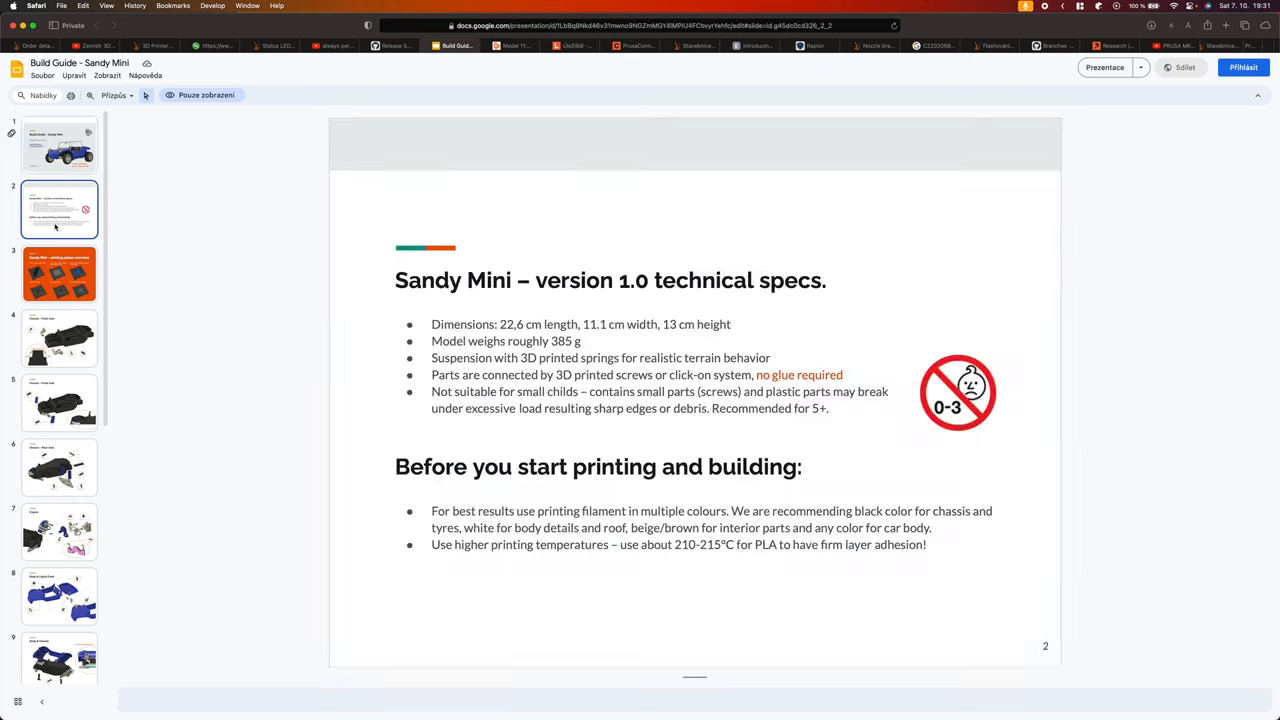
left_click(59, 273)
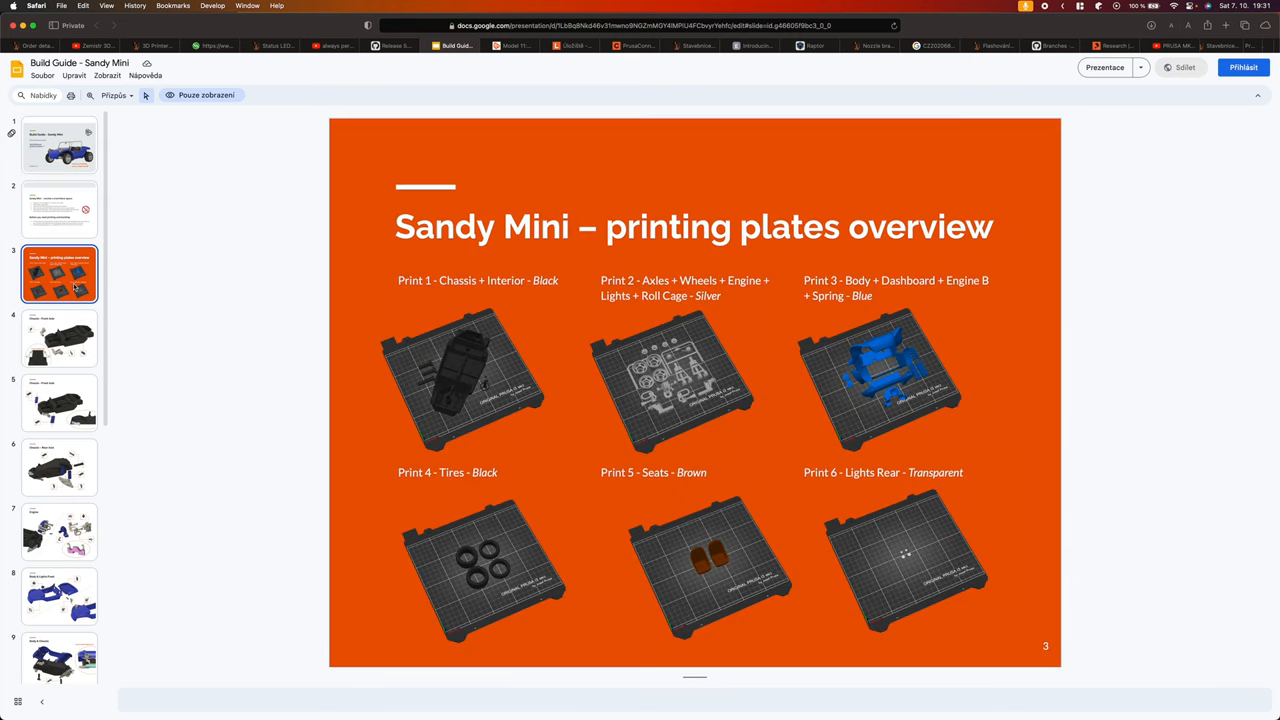
left_click(514, 45)
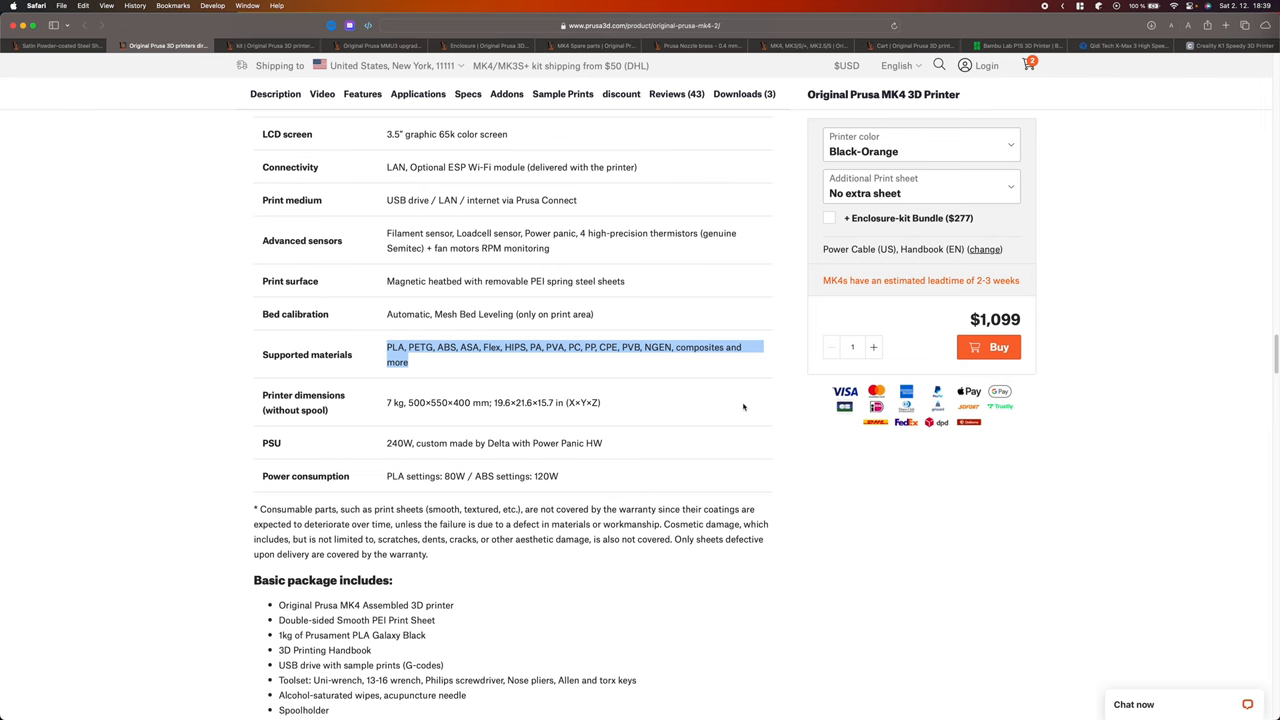
mouse_move(745, 413)
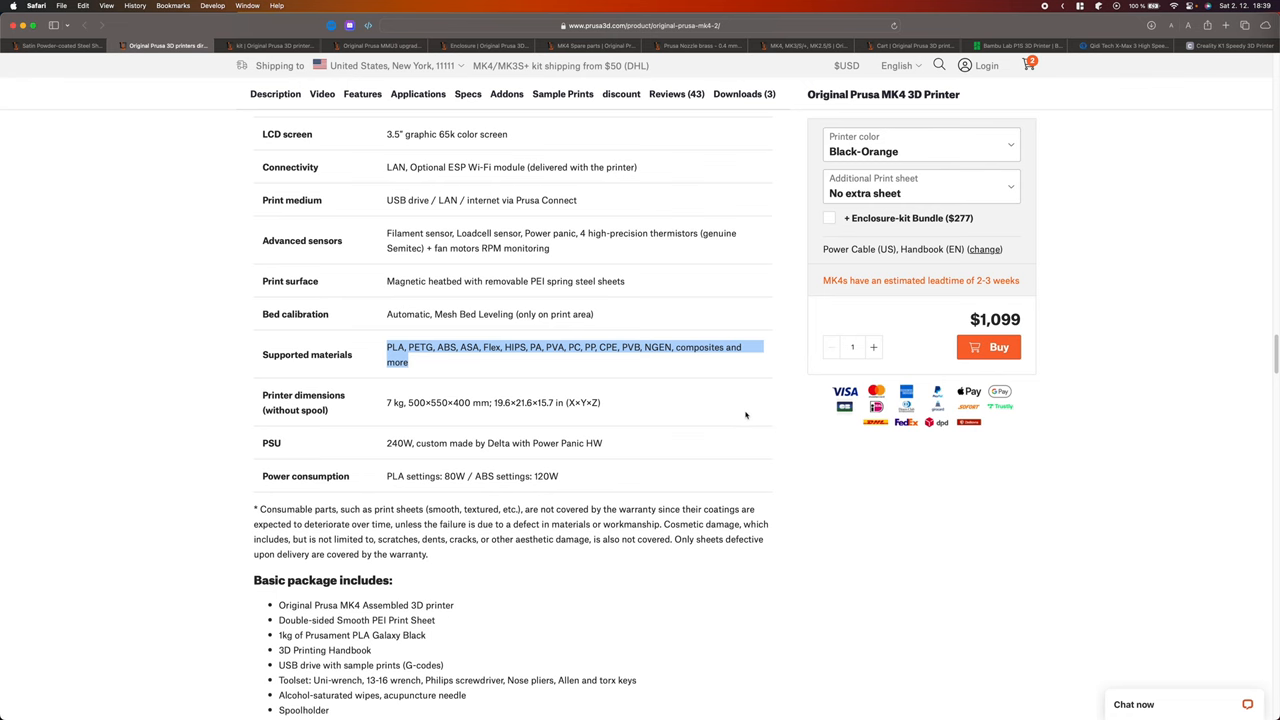
mouse_move(705, 400)
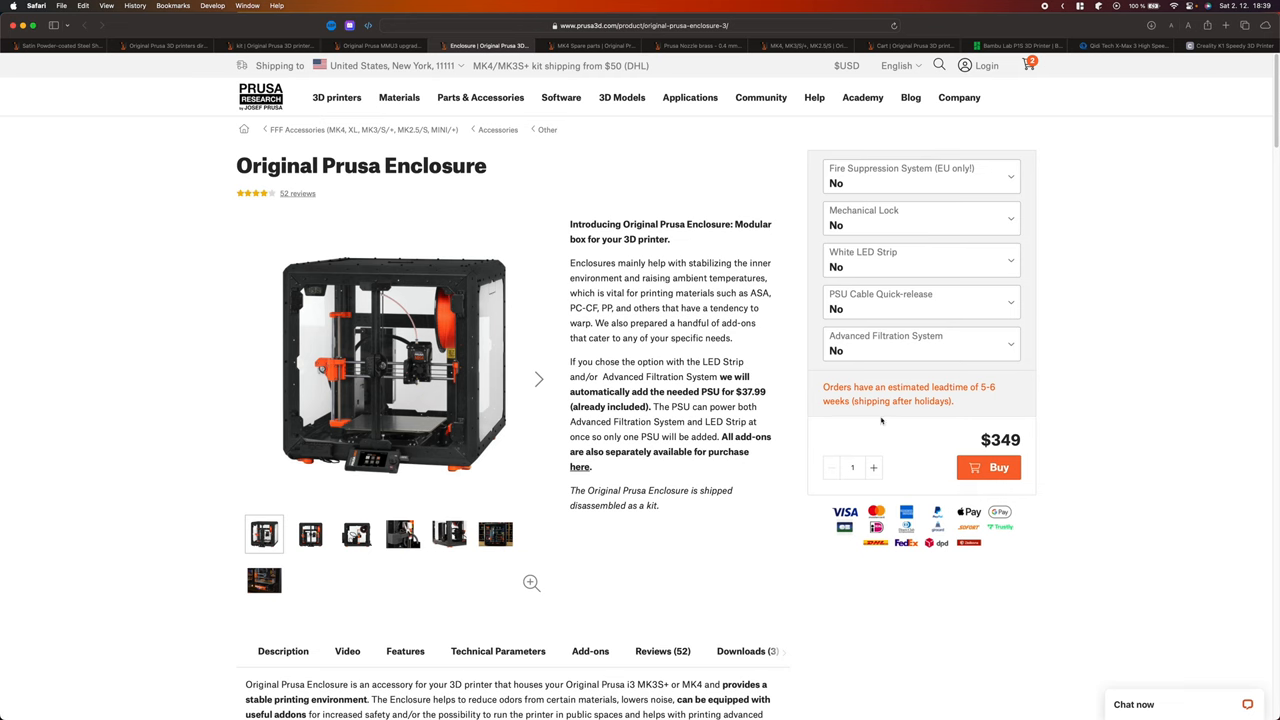
Step: Show the $46.99 Satin Powder-coated Steel Sheet page and scroll to its overview
left_click(65, 45)
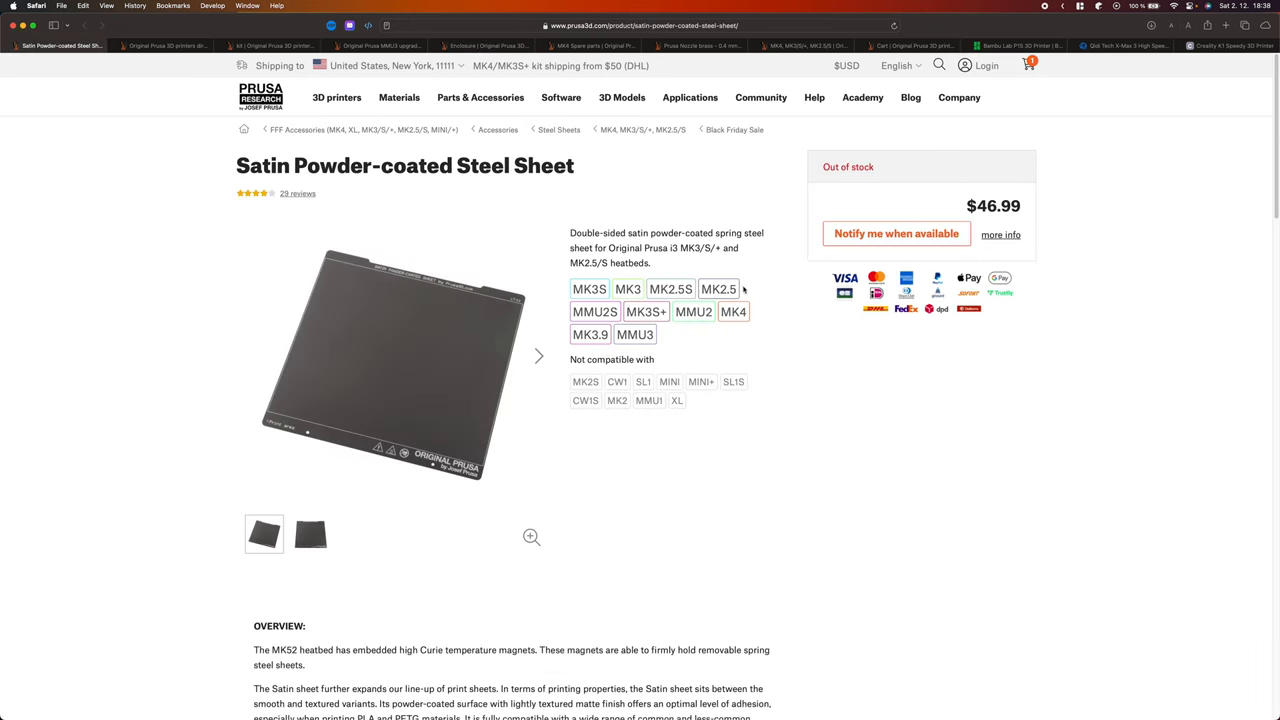
scroll("down", 3)
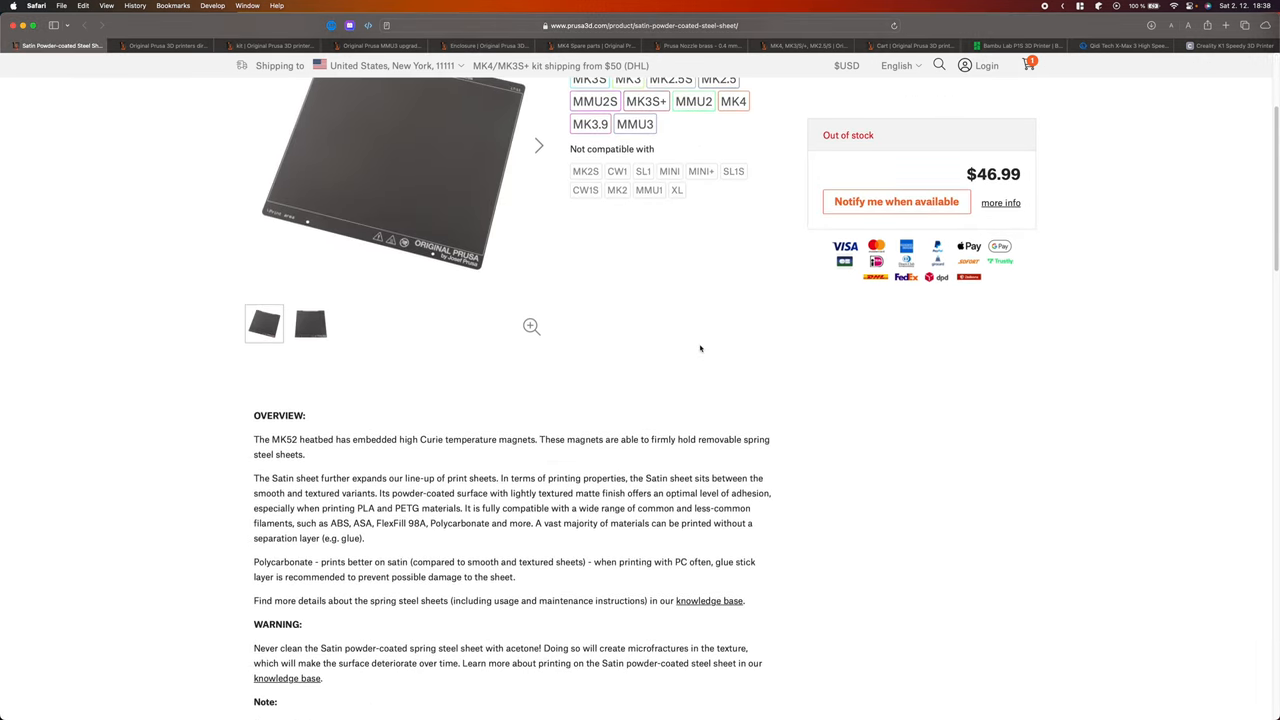
scroll("down", 3)
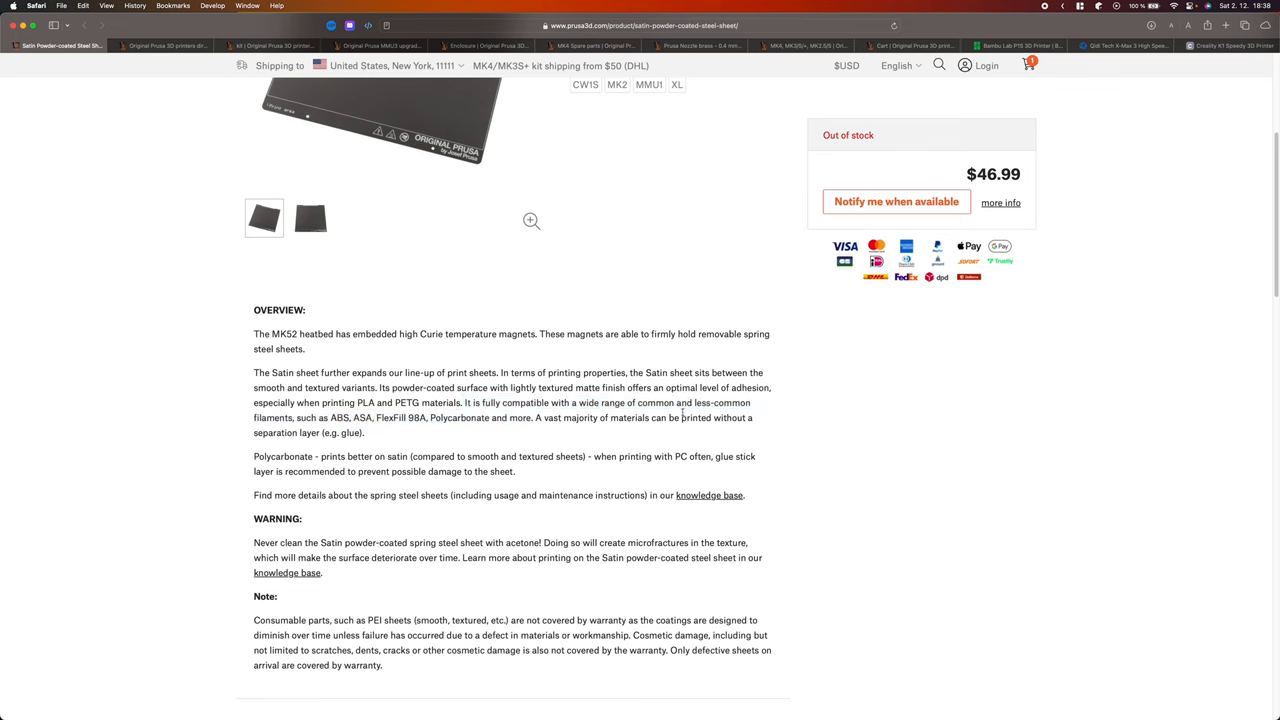
left_click_drag(380, 417, 665, 417)
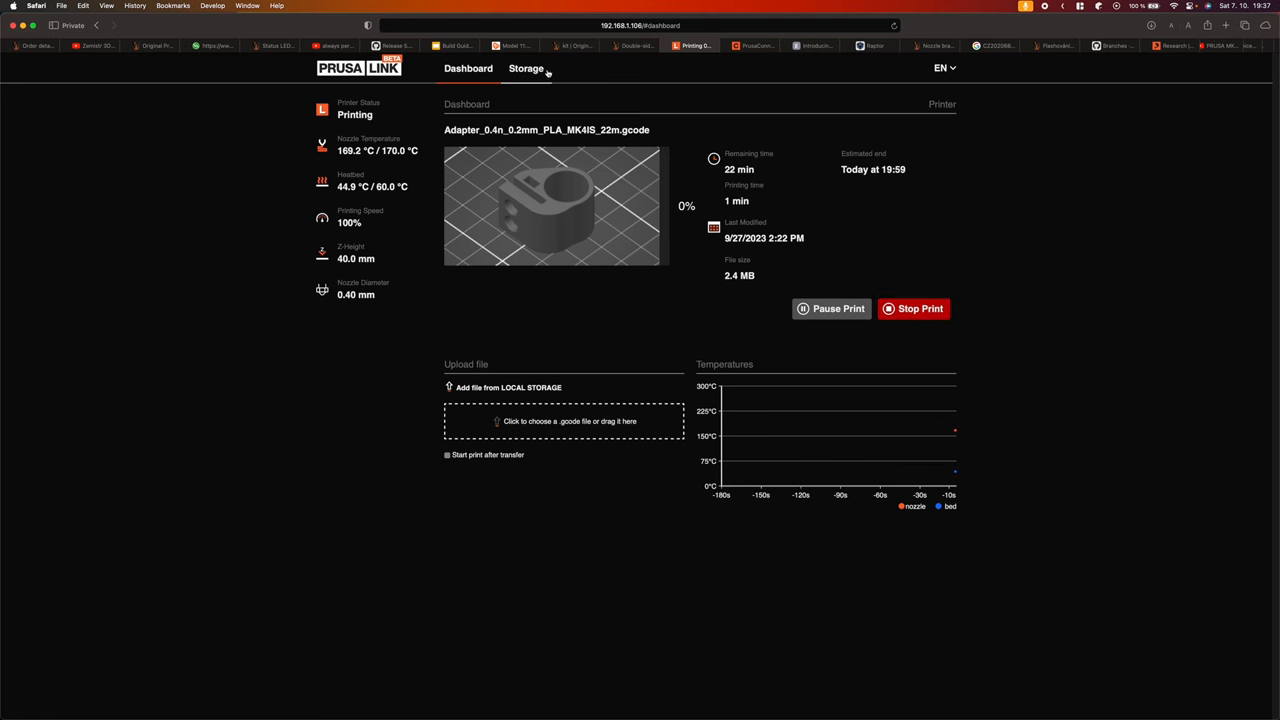
Step: List the USB drive's folders and Adapter, Box and Cover G-codes in Storage
left_click(523, 68)
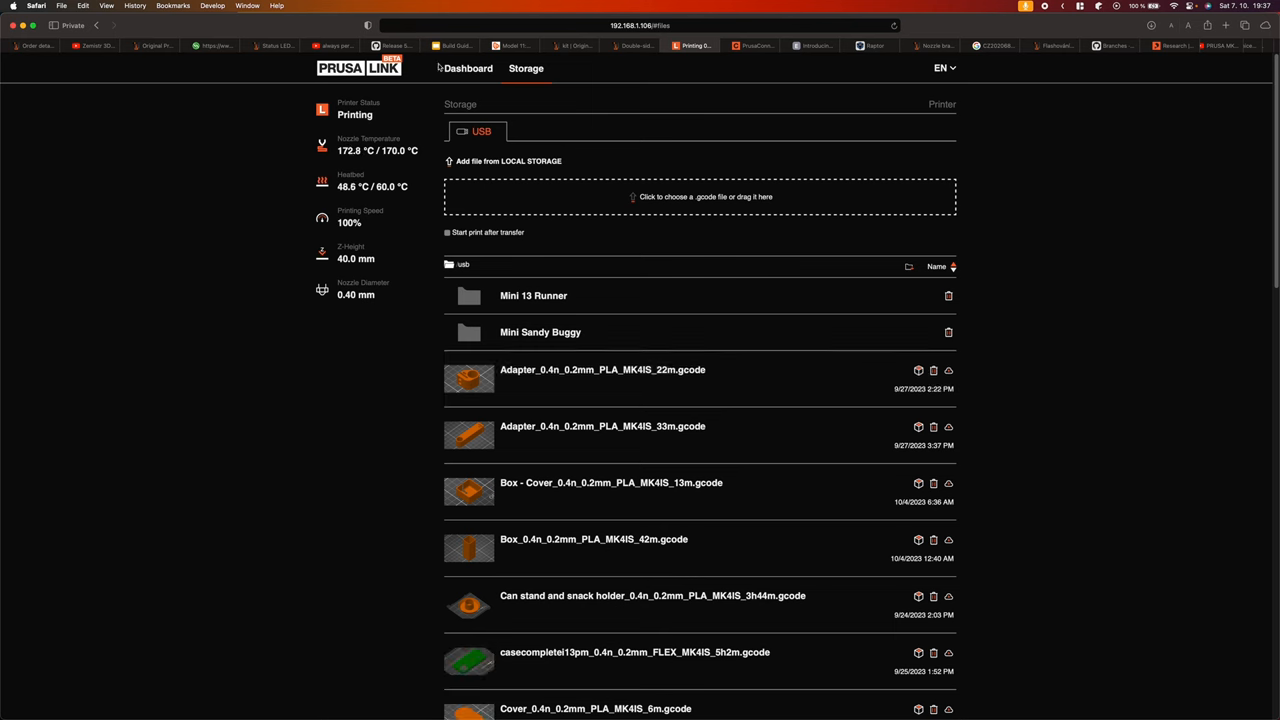
left_click(465, 68)
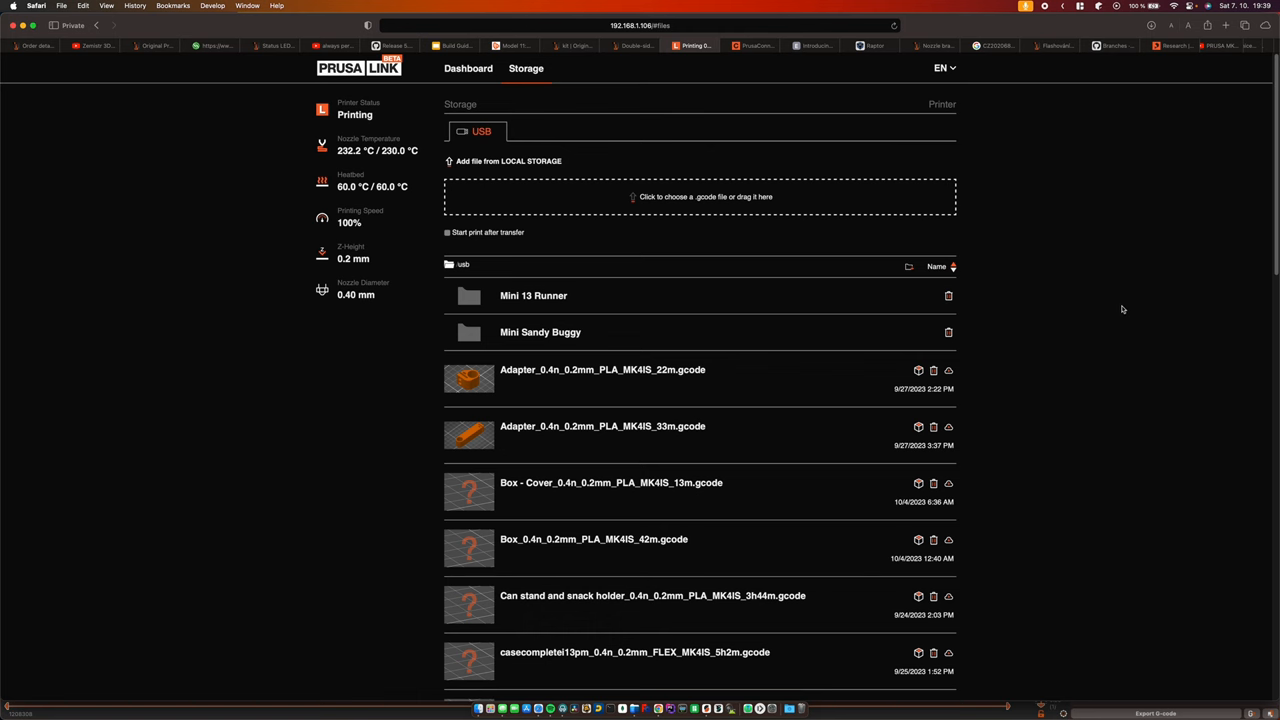
left_click(700, 196)
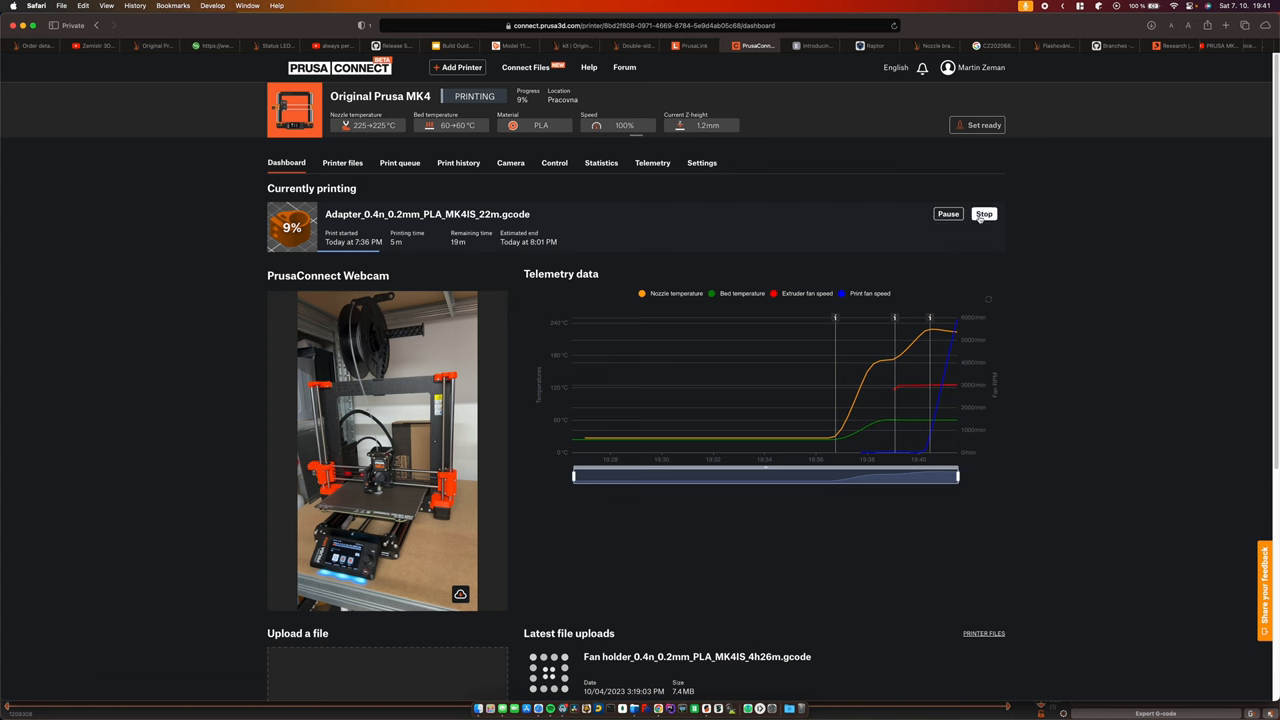
mouse_move(537, 232)
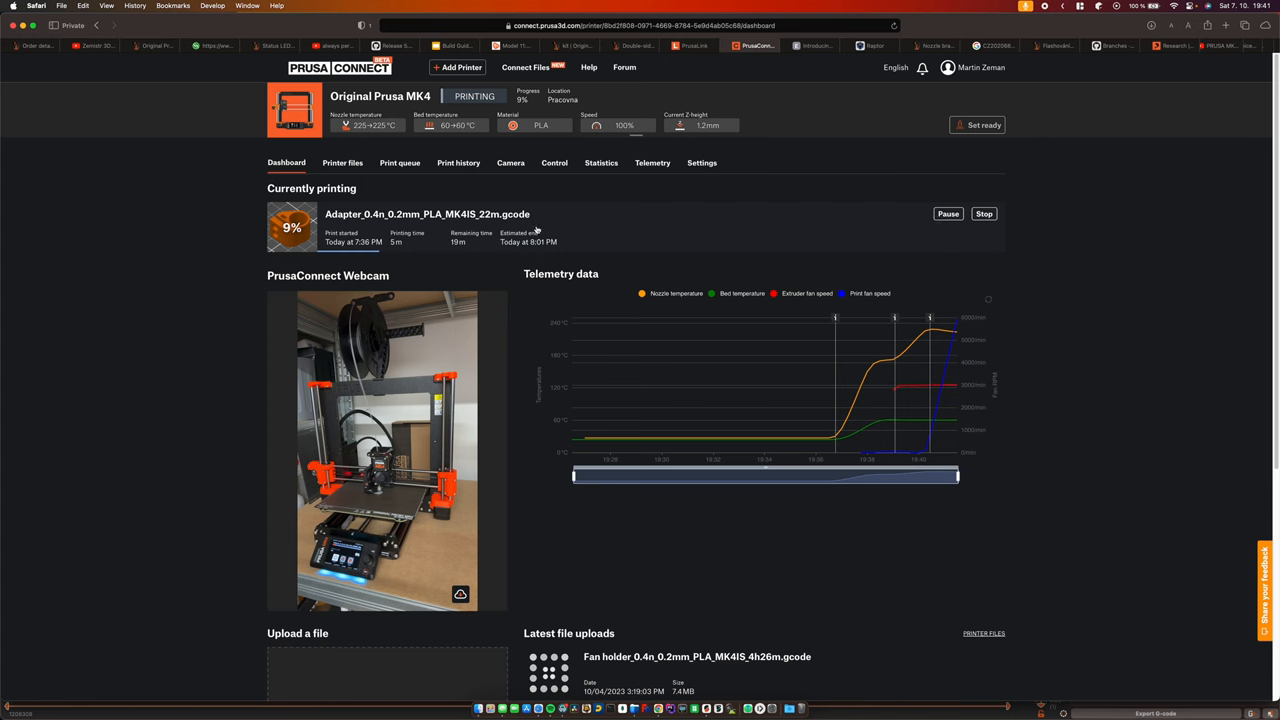
Step: Open the MK4's Printer files list showing Fan holder and Box - Cover G-codes
left_click(342, 162)
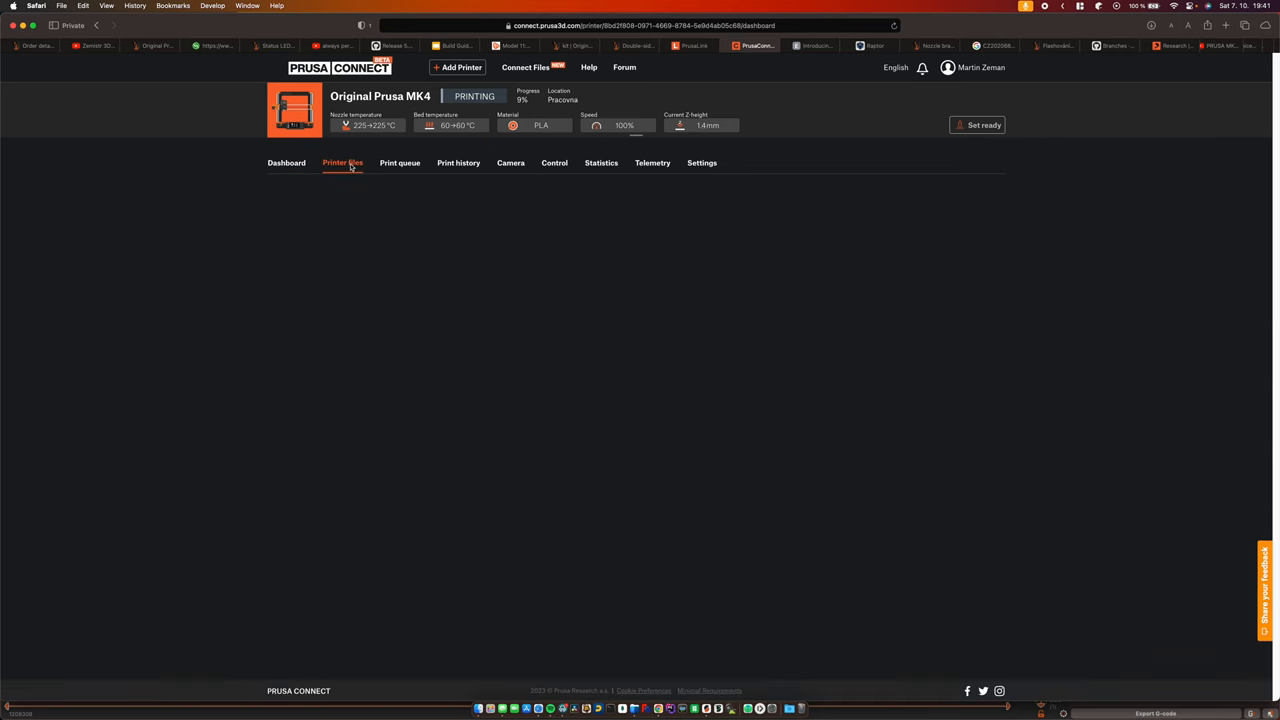
left_click(342, 163)
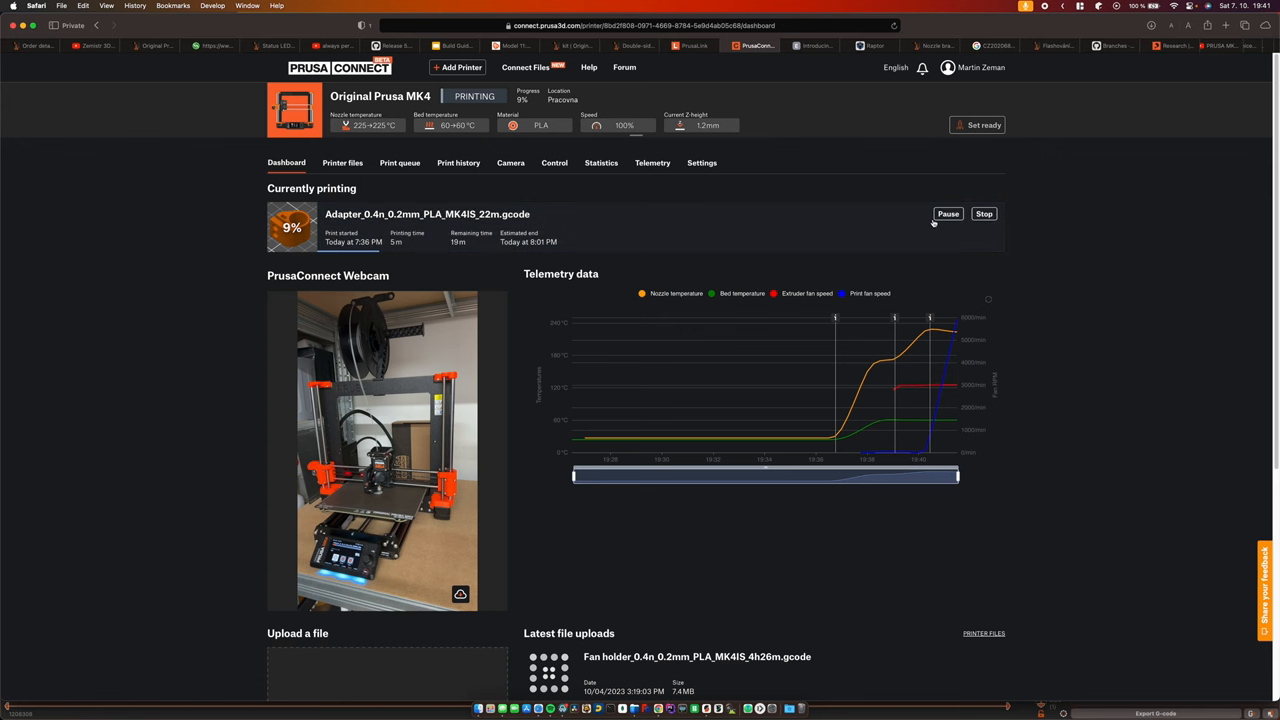
mouse_move(591, 241)
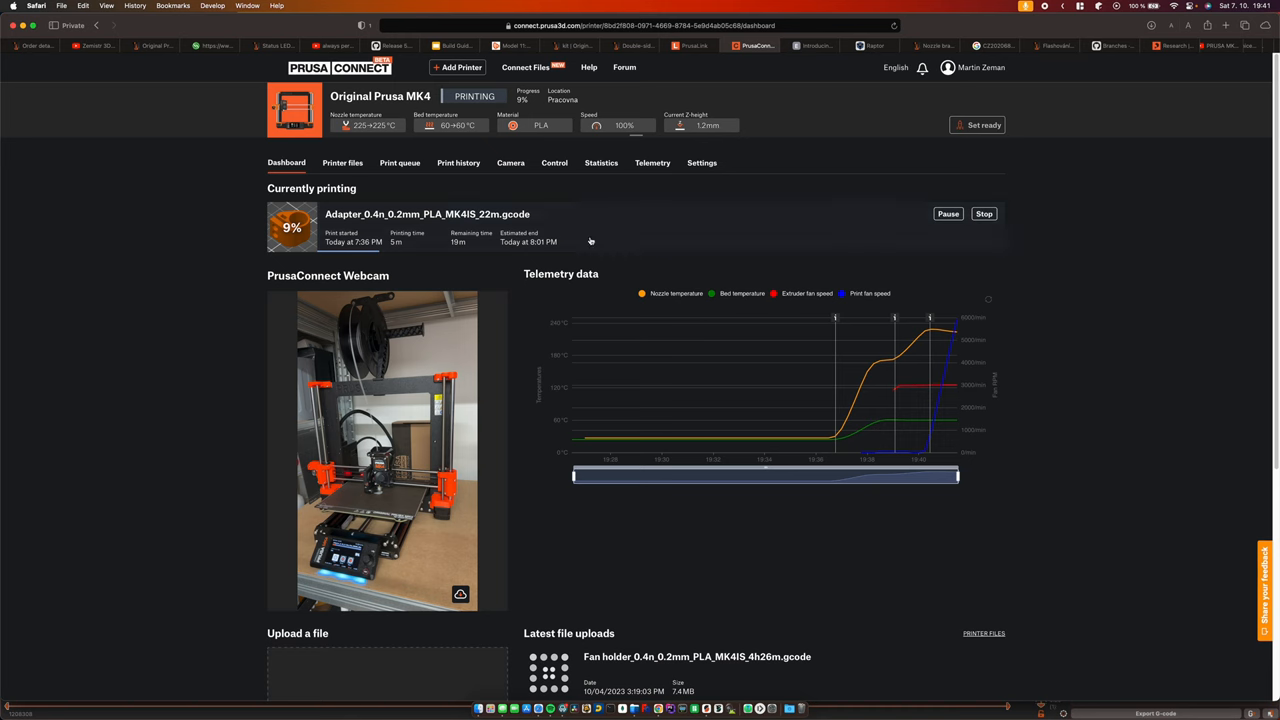
left_click(342, 163)
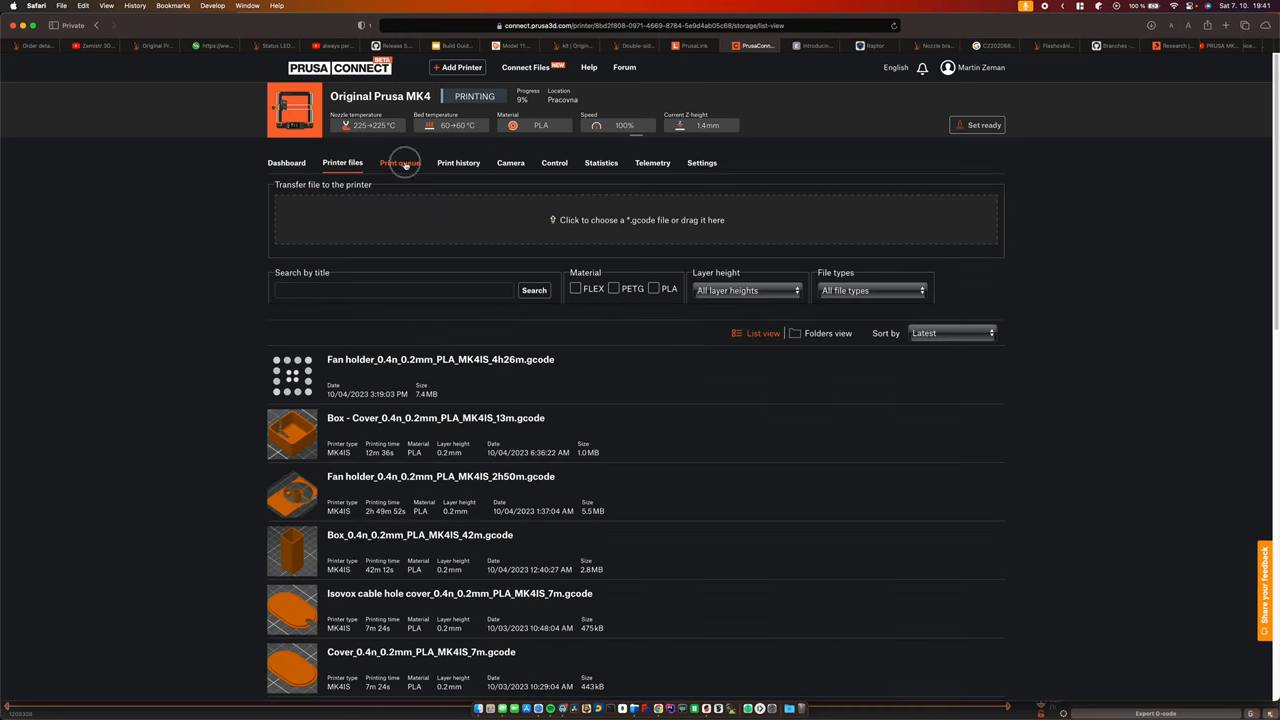
Step: Browse the Print queue, Print history, Control, Statistics and Printer files tabs
left_click(400, 162)
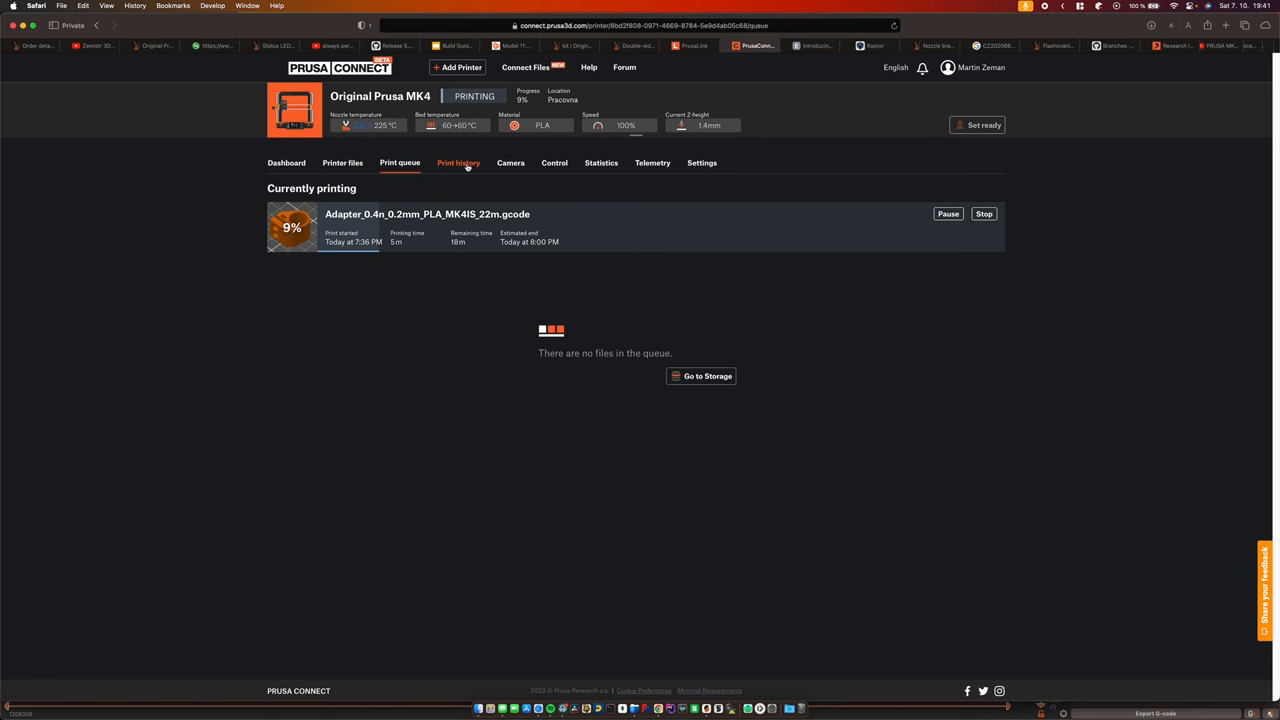
left_click(458, 162)
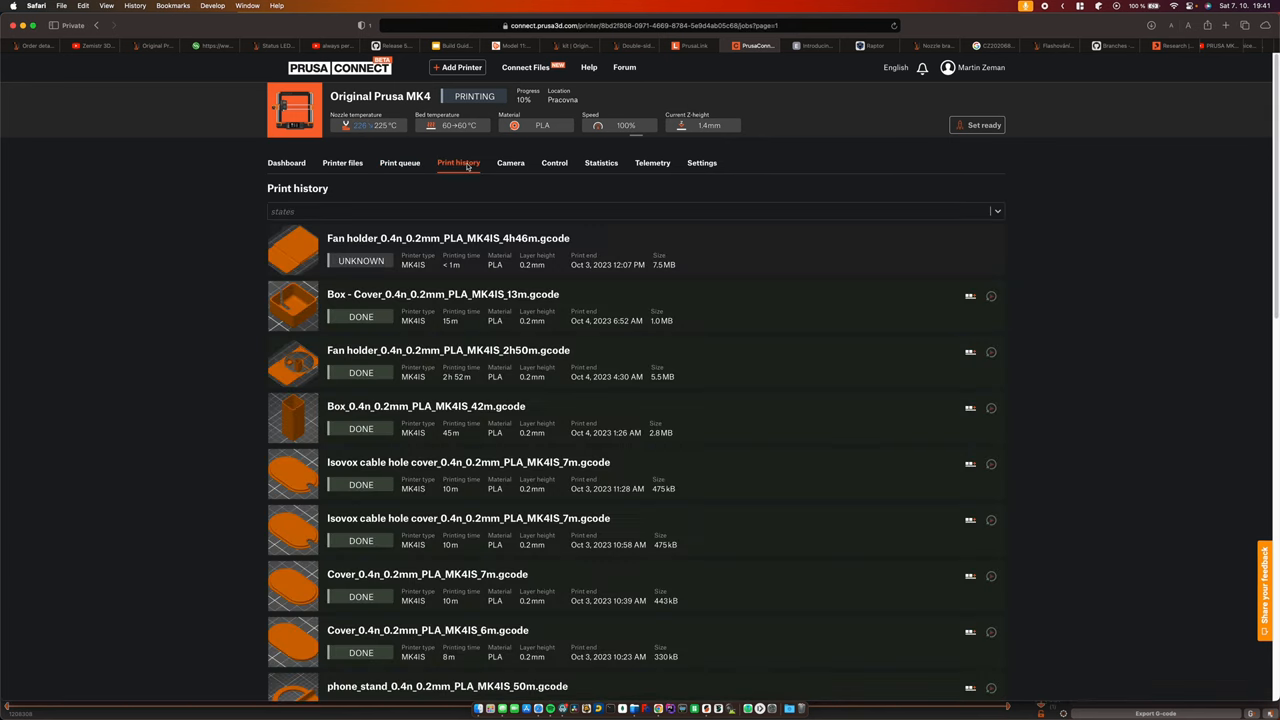
left_click(554, 162)
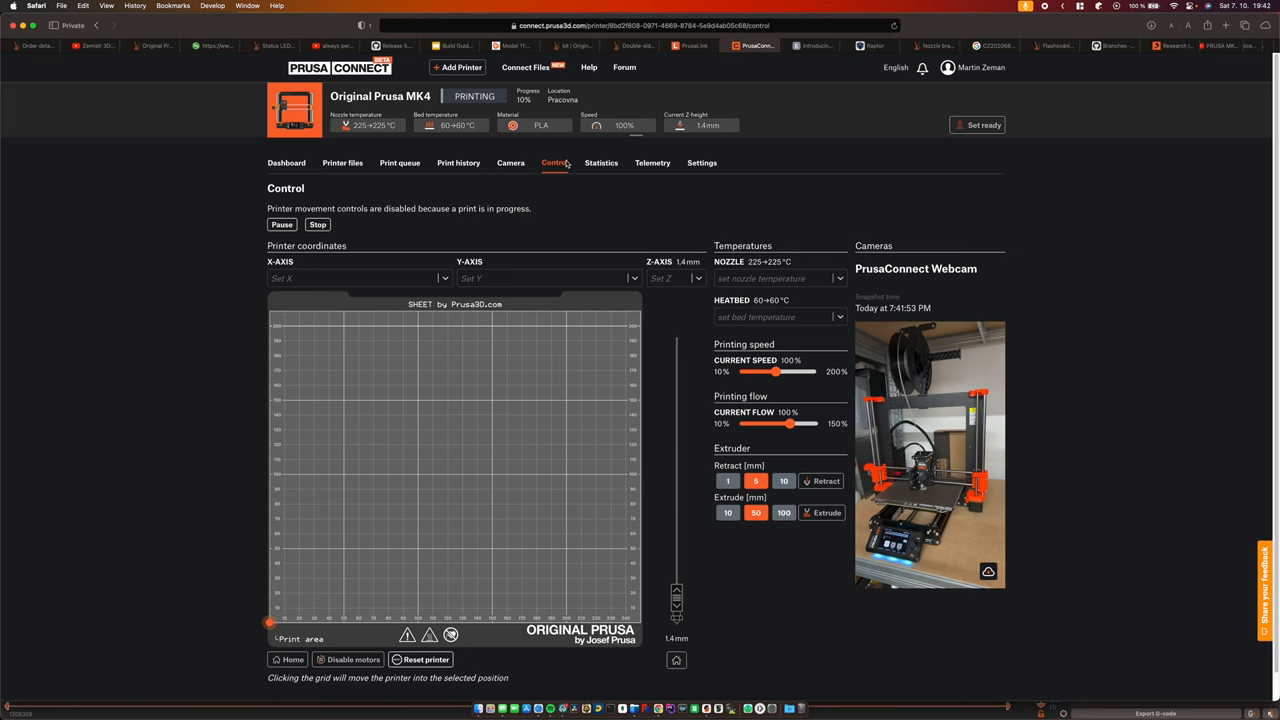
left_click(601, 162)
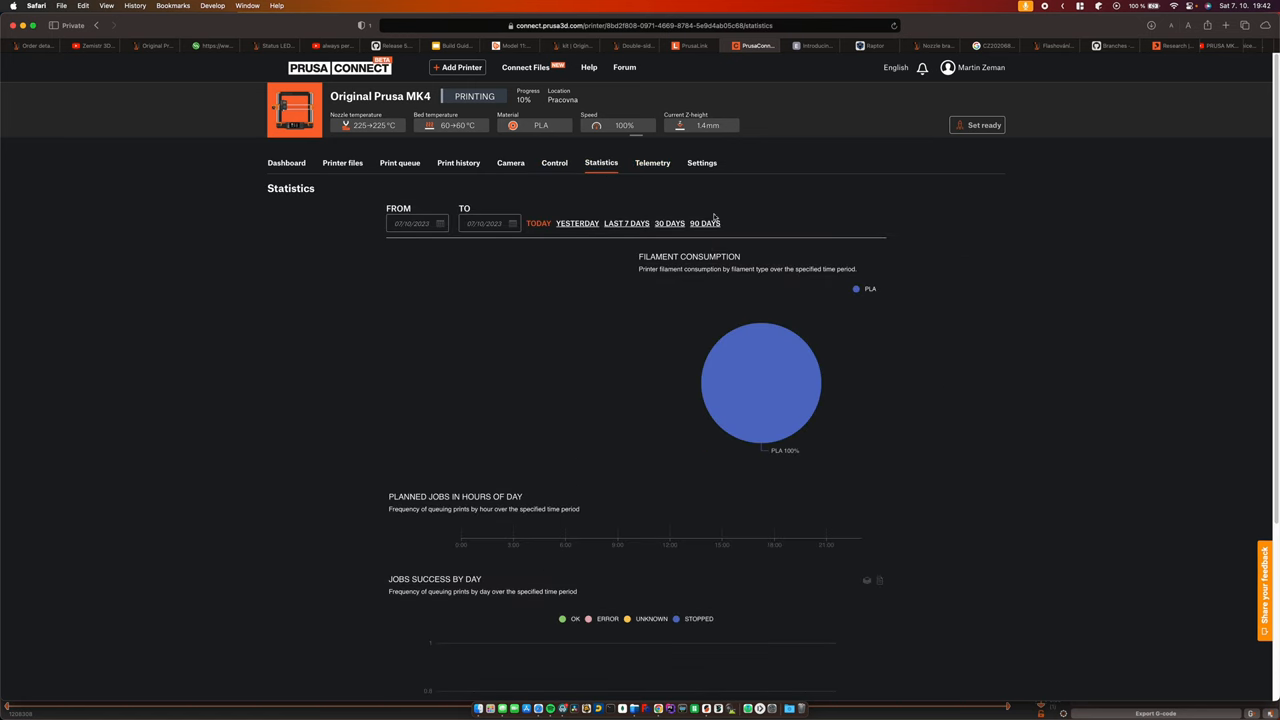
left_click(510, 162)
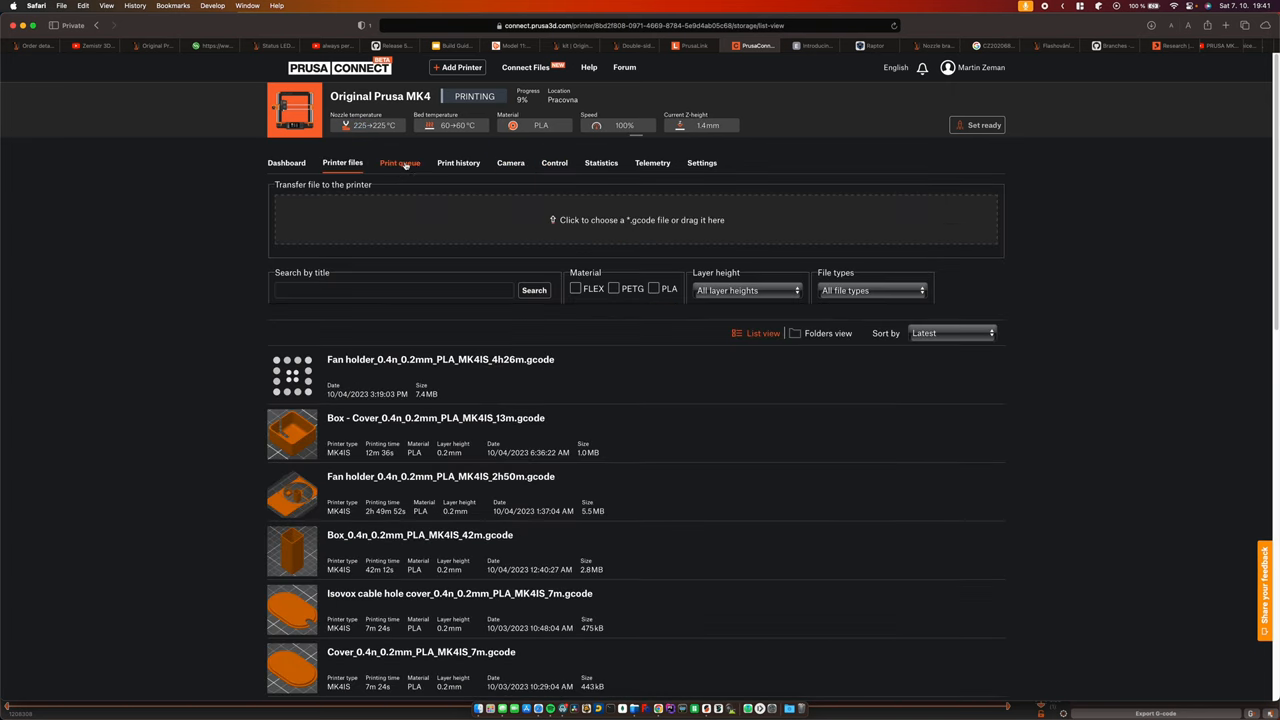
left_click(400, 162)
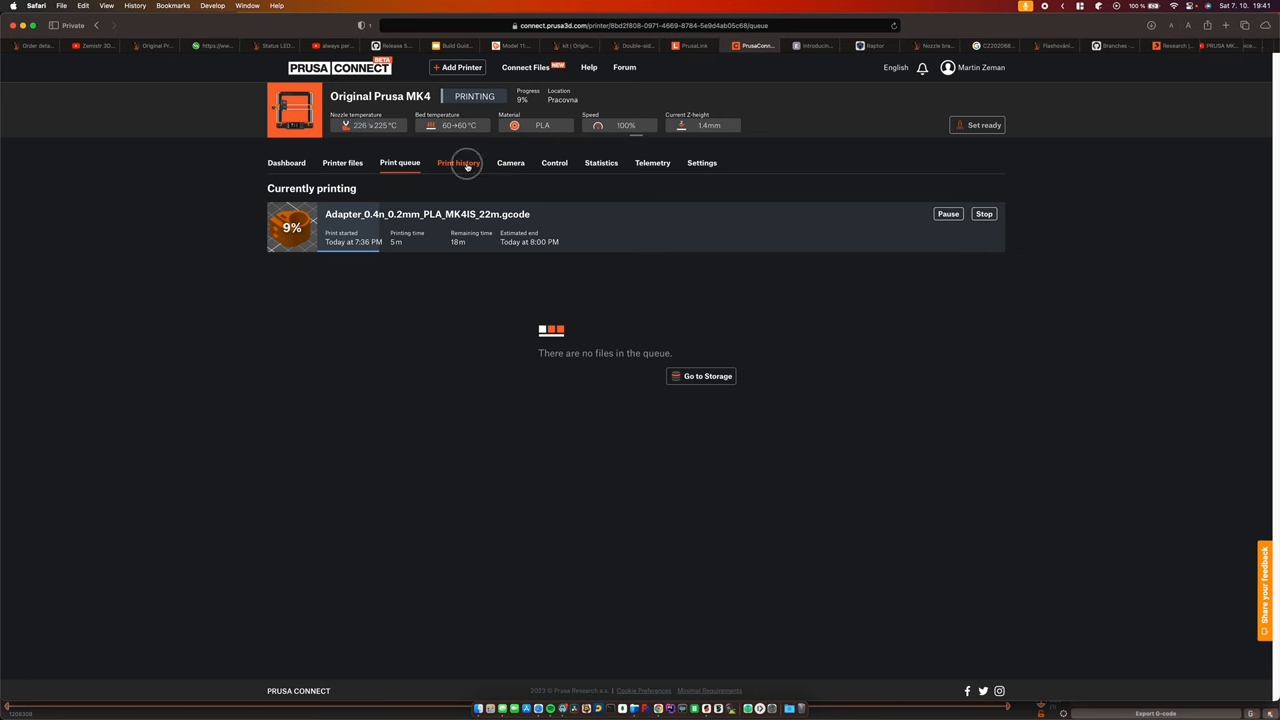
left_click(458, 162)
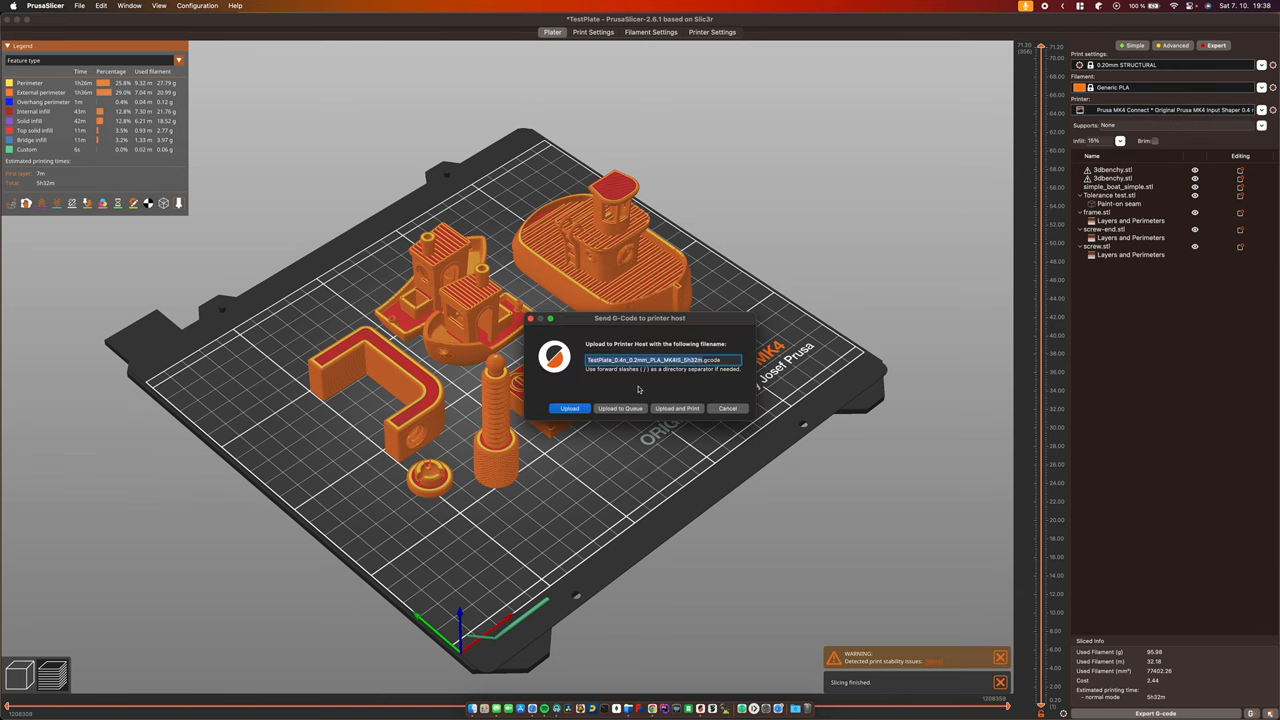
Step: Attempt the G-code upload to the printer host and dismiss the HTTP2 stream reset error
left_click(567, 408)
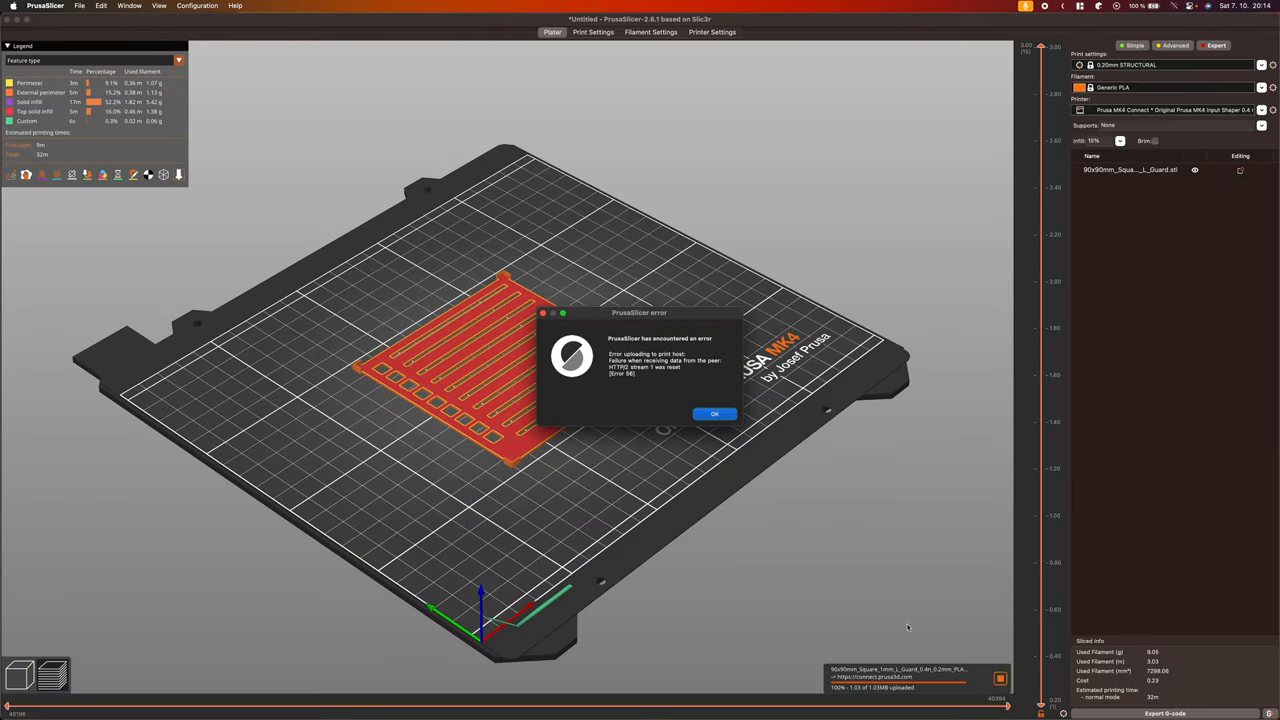
left_click(715, 413)
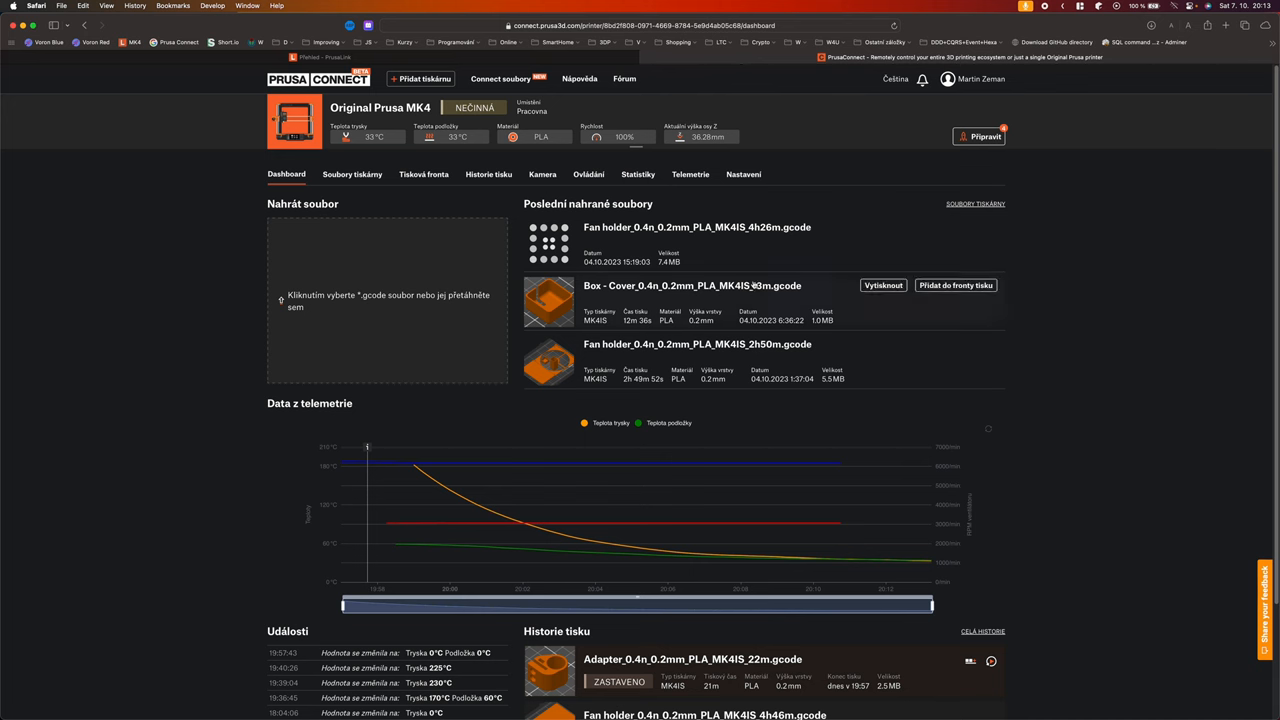
mouse_move(902, 555)
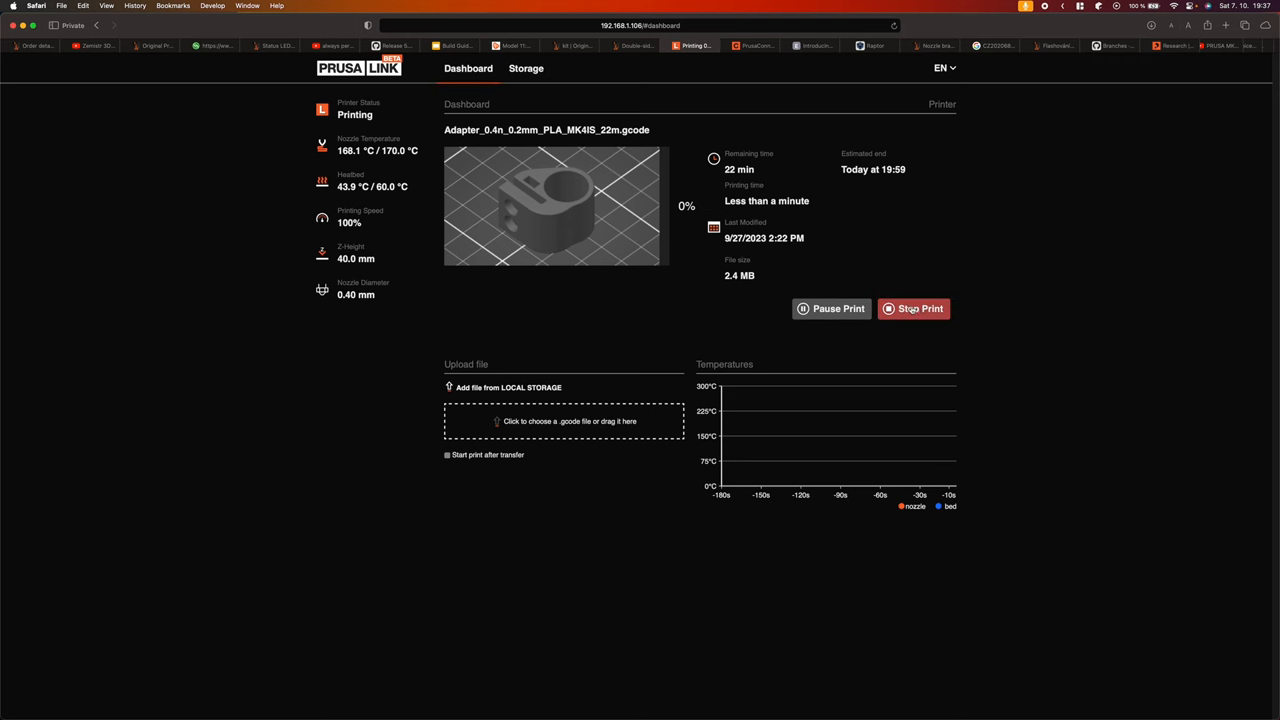
left_click(525, 68)
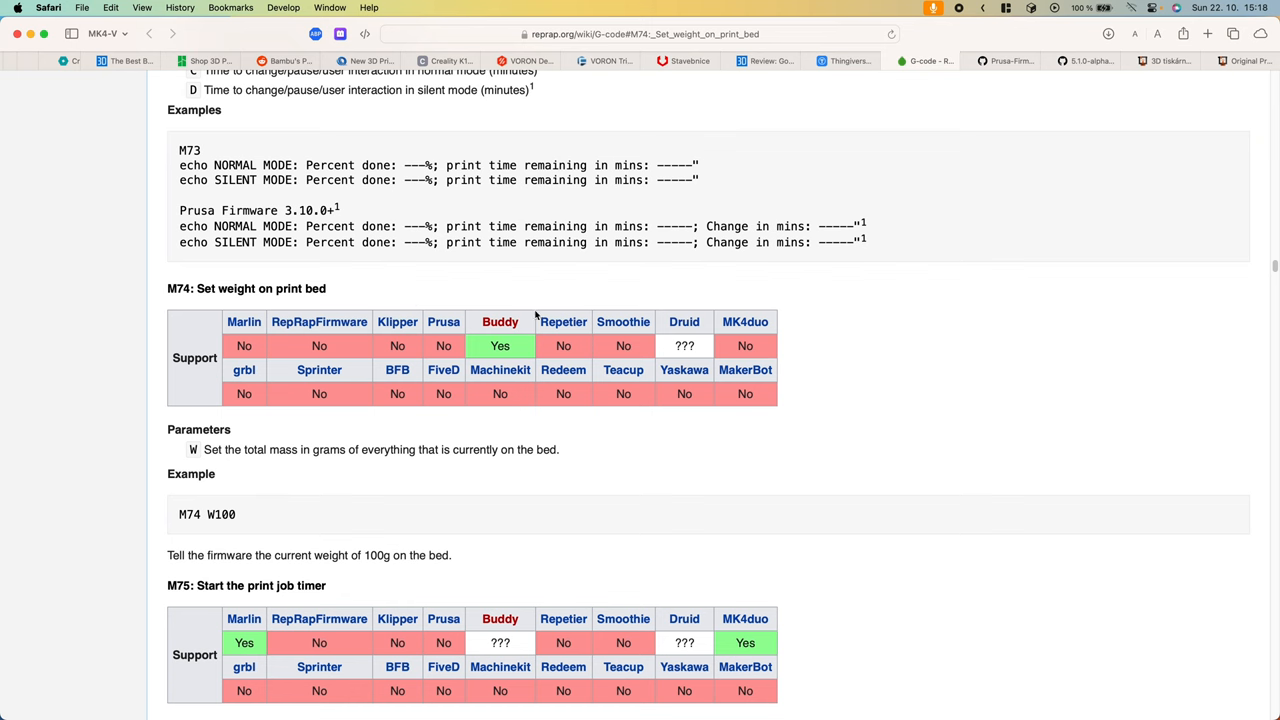
mouse_move(514, 342)
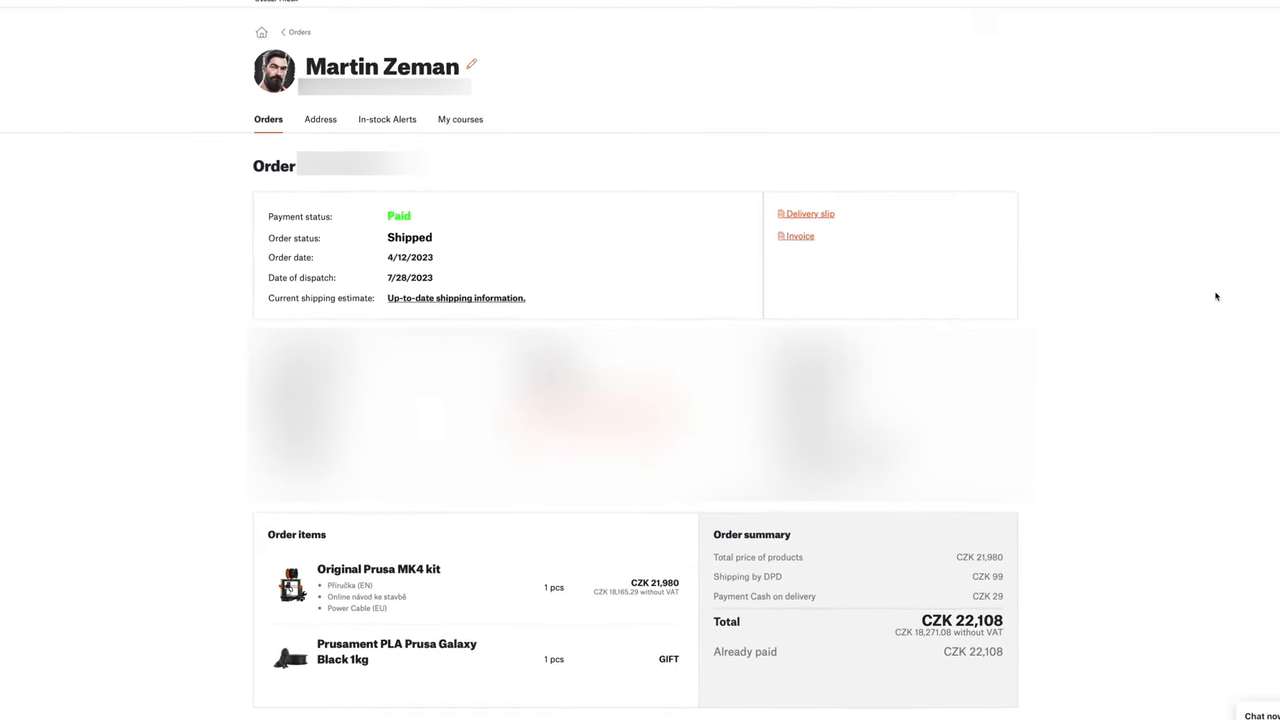
Step: Scroll to the MK4 kit order's items, including the free Galaxy Black PLA spool
scroll("down", 3)
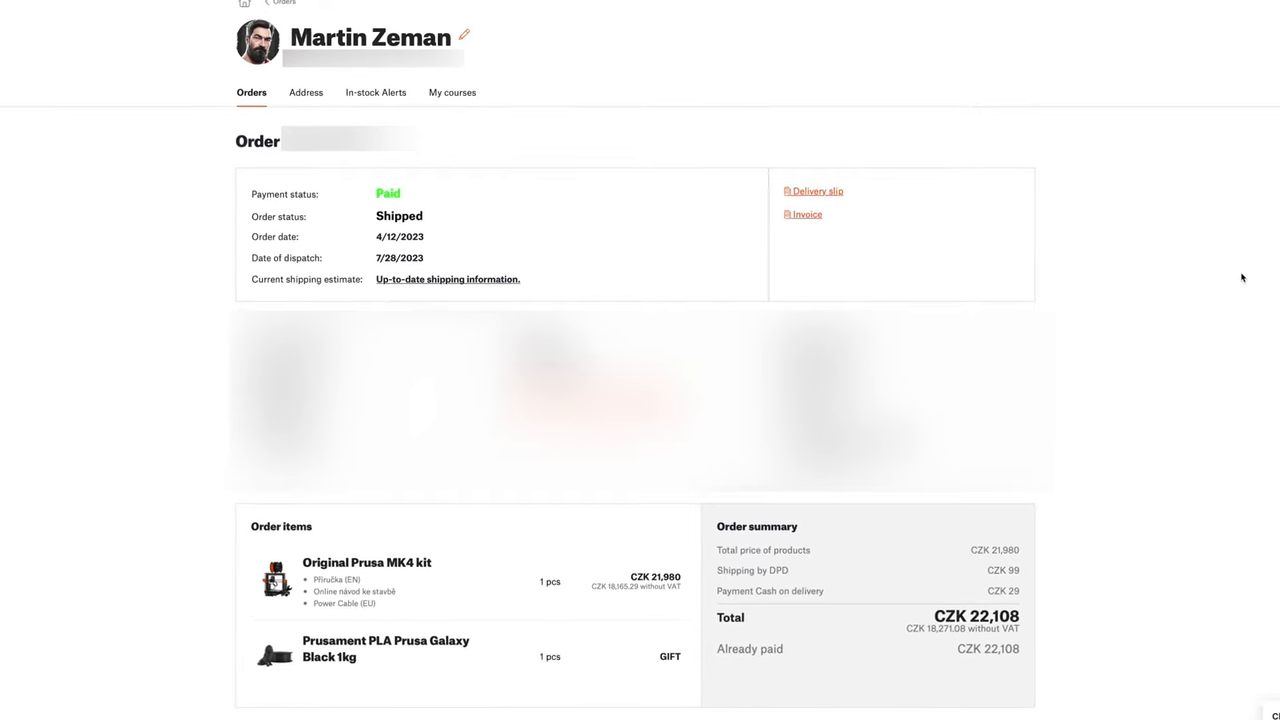
scroll("down", 3)
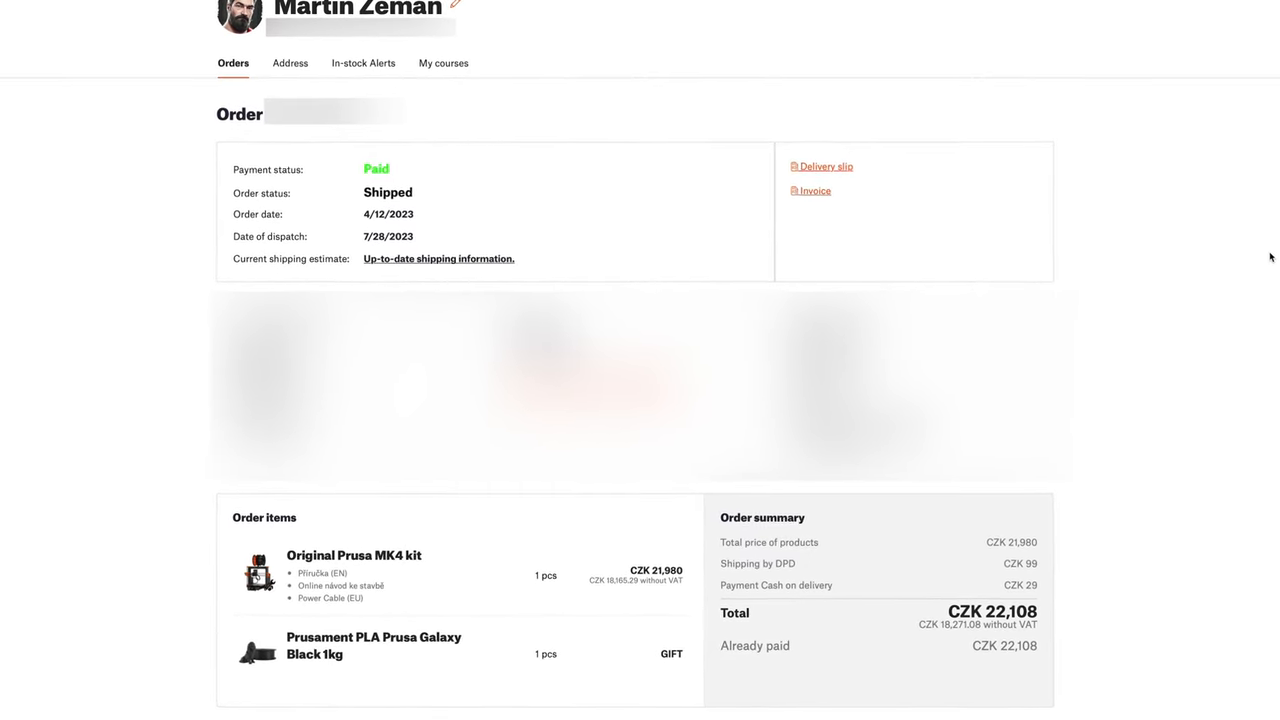
scroll("down", 3)
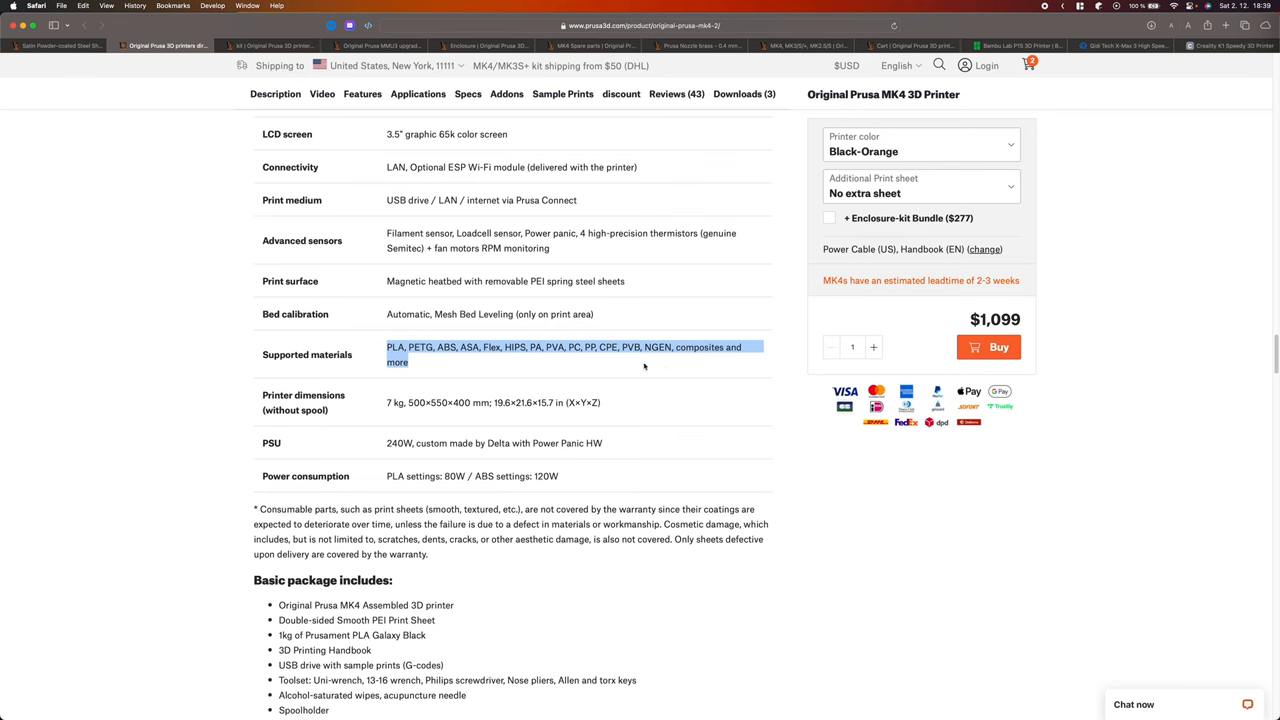
mouse_move(743, 405)
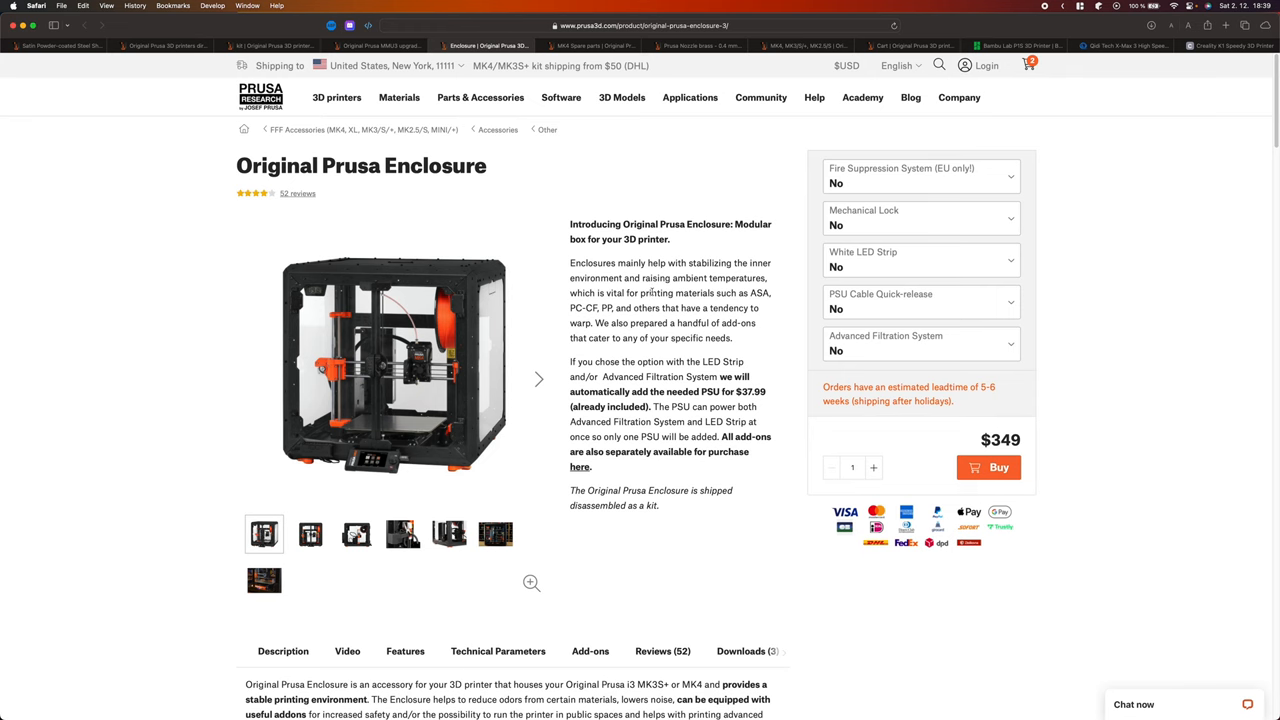
Step: Drag on the Original Prusa Enclosure page with its add-ons and $349 price
left_click_drag(641, 293, 615, 307)
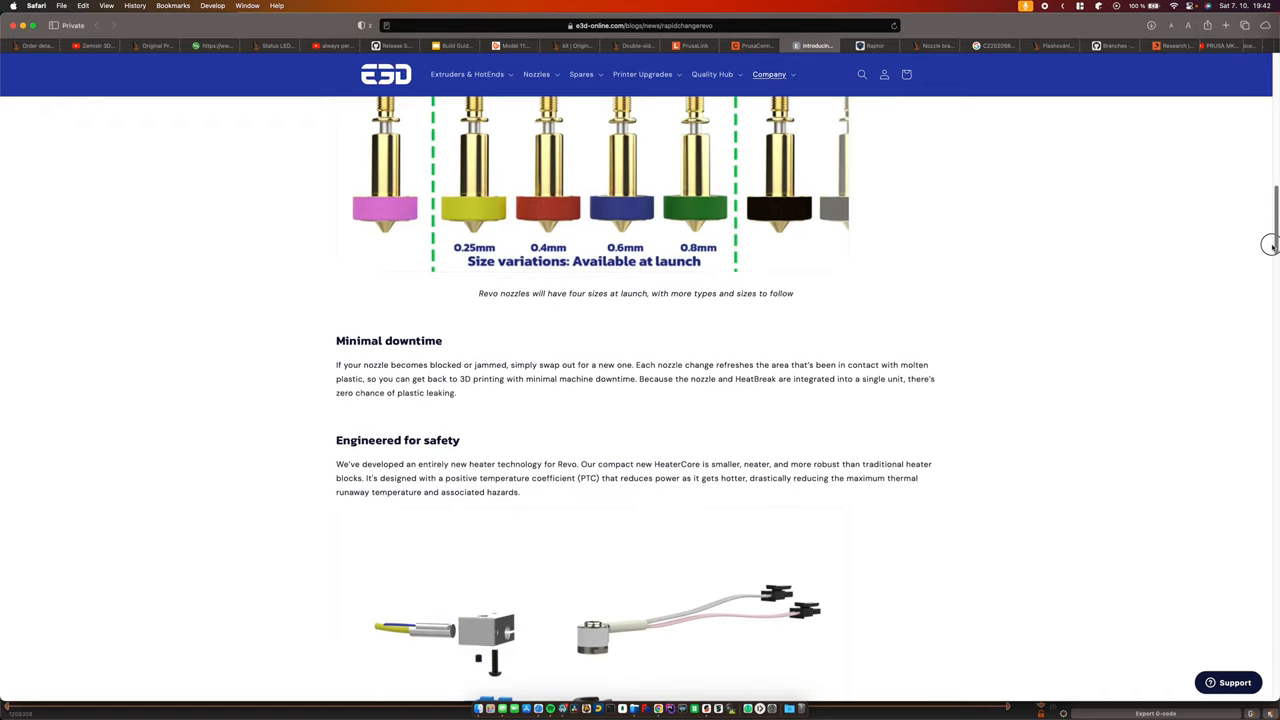
scroll("down", 3)
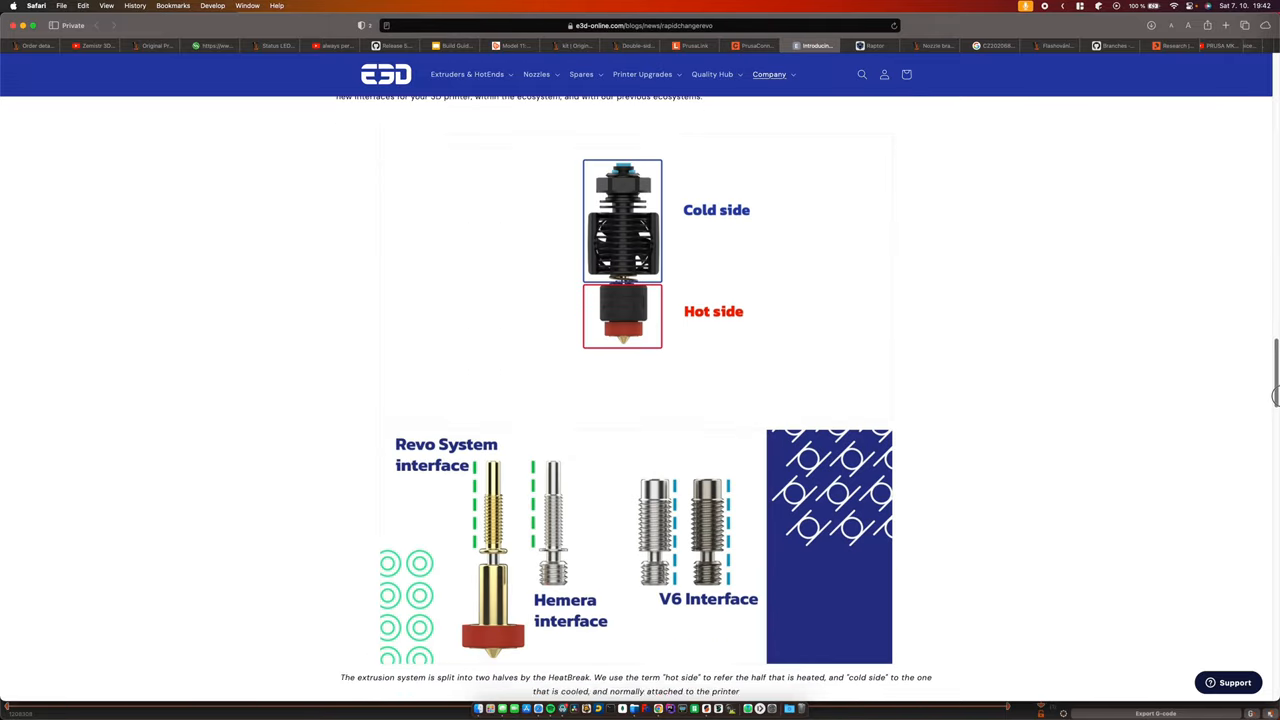
scroll("down", 3)
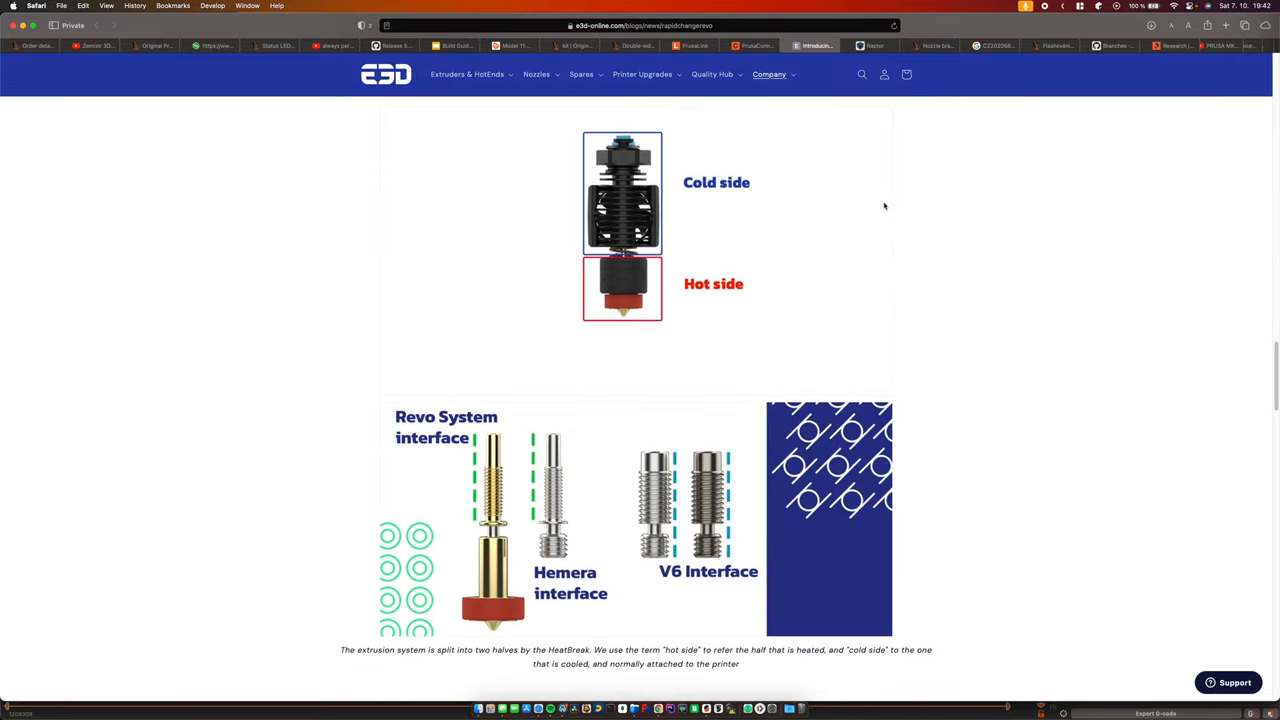
scroll("down", 3)
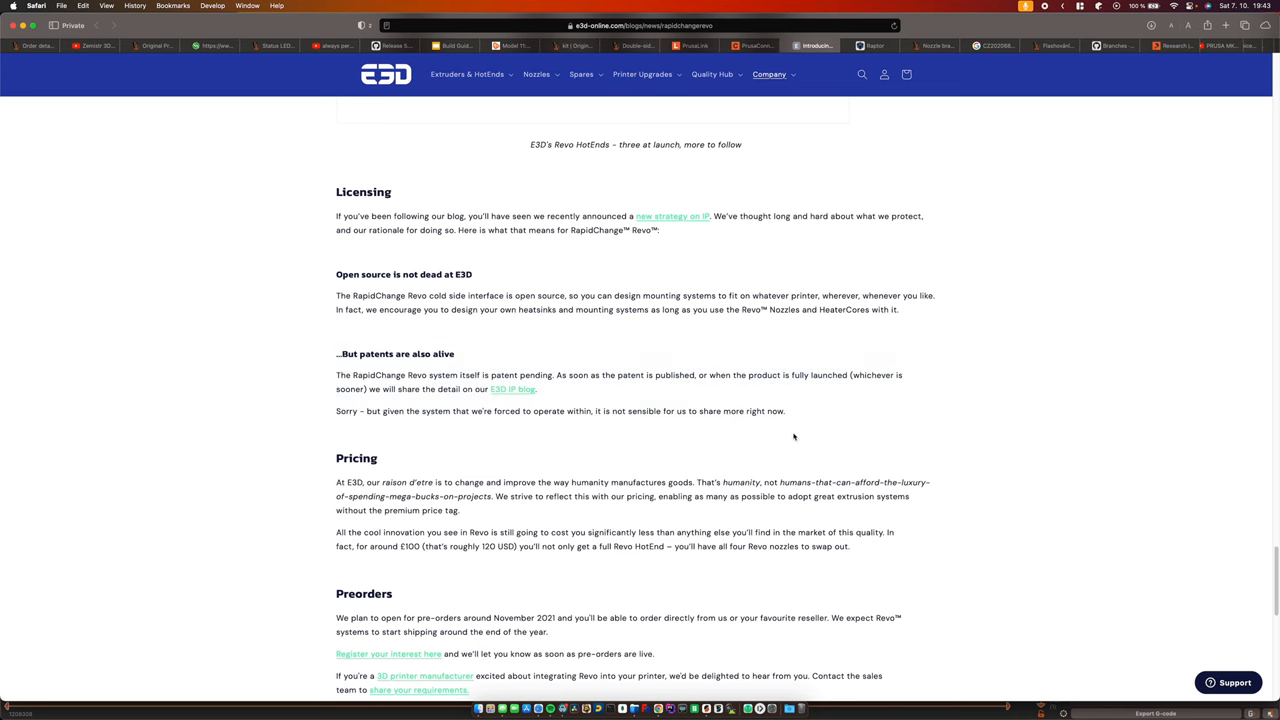
left_click(868, 46)
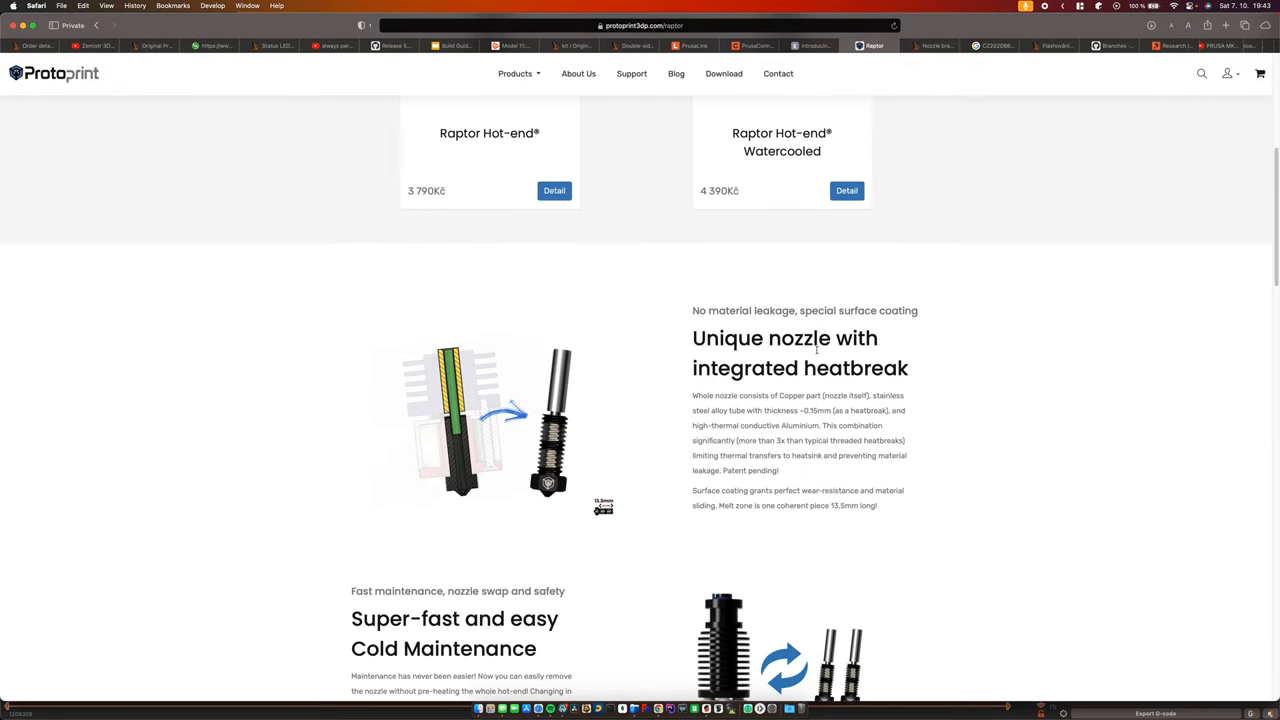
scroll("down", 3)
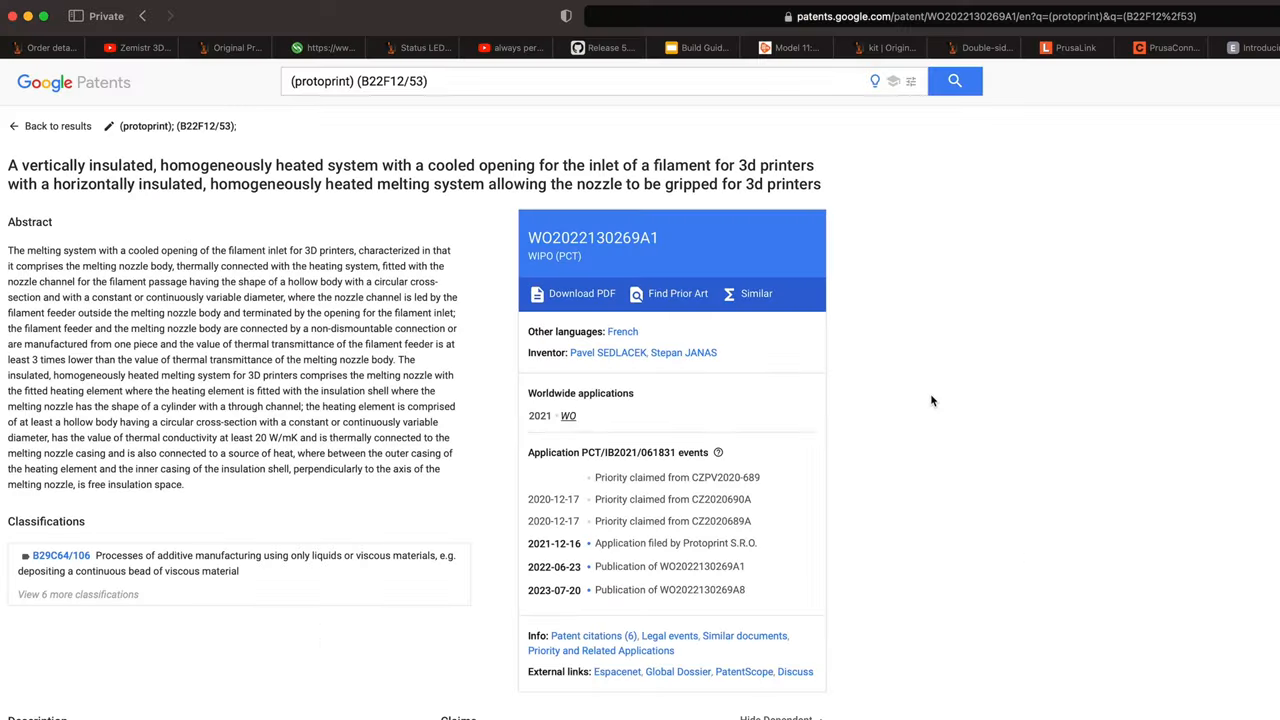
mouse_move(508, 513)
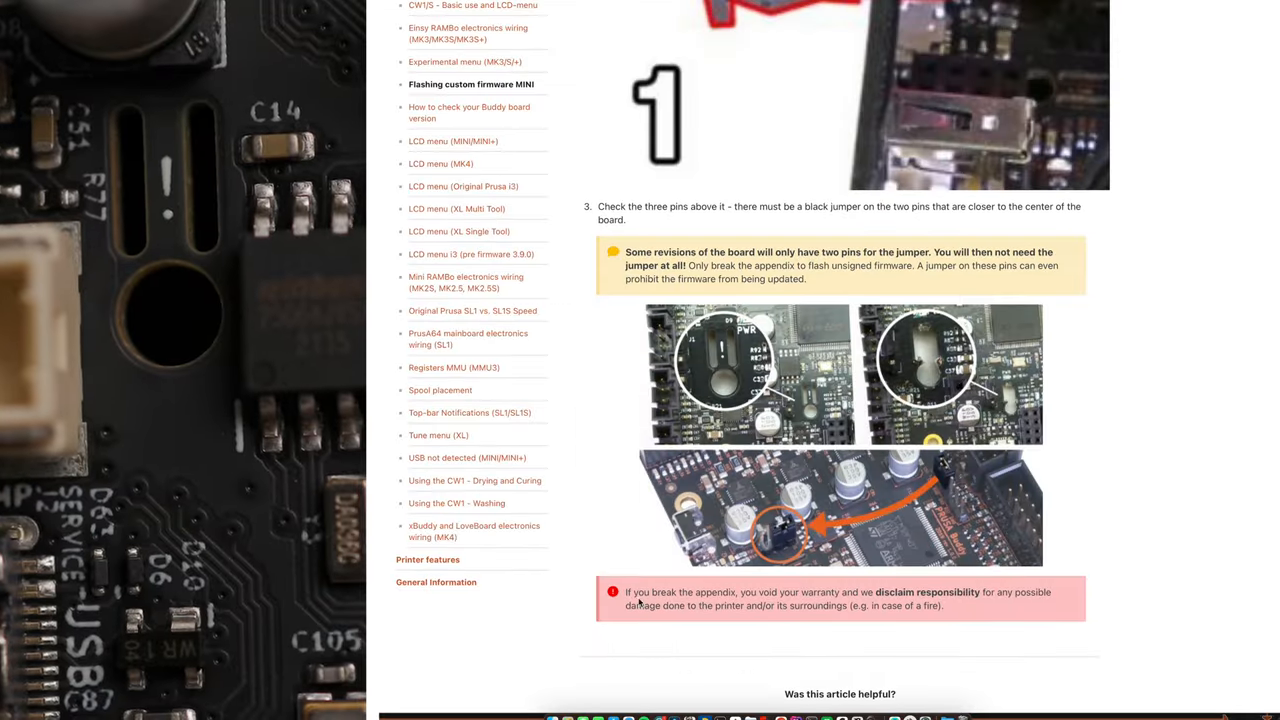
Step: Highlight the warranty-voiding warning in the Prusa firmware knowledge base article
left_click_drag(983, 591, 983, 610)
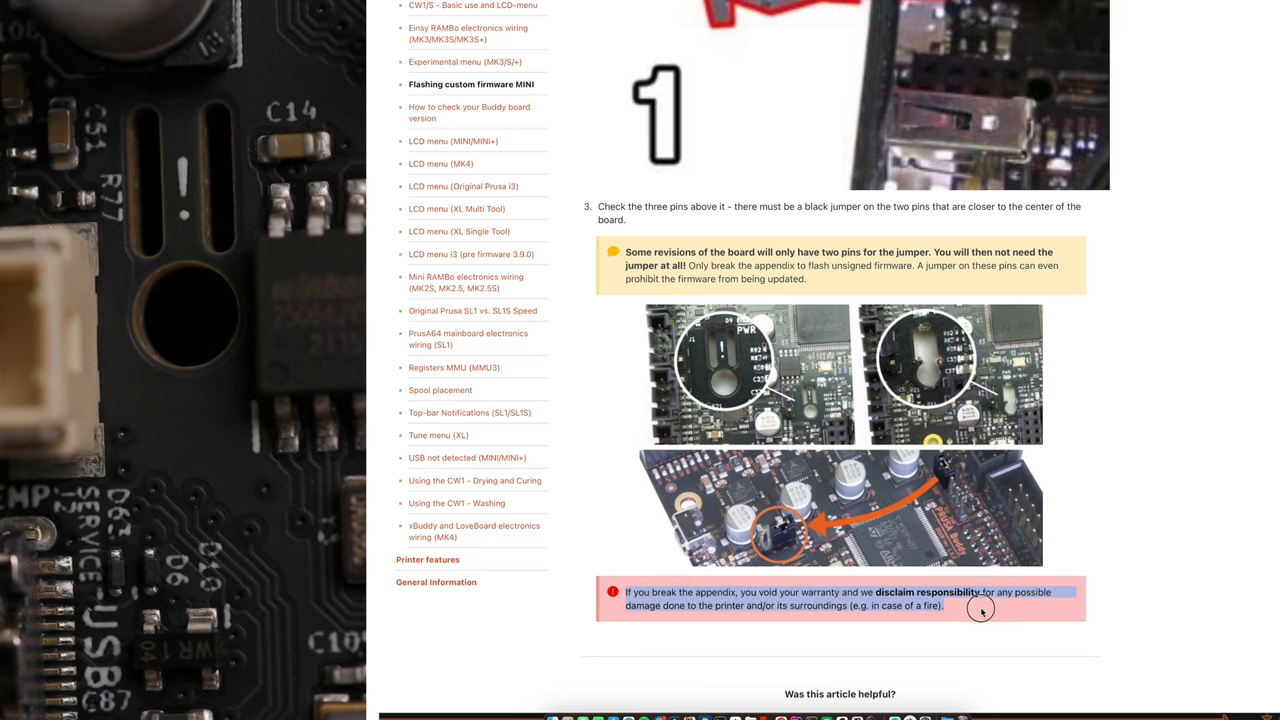
mouse_move(1238, 531)
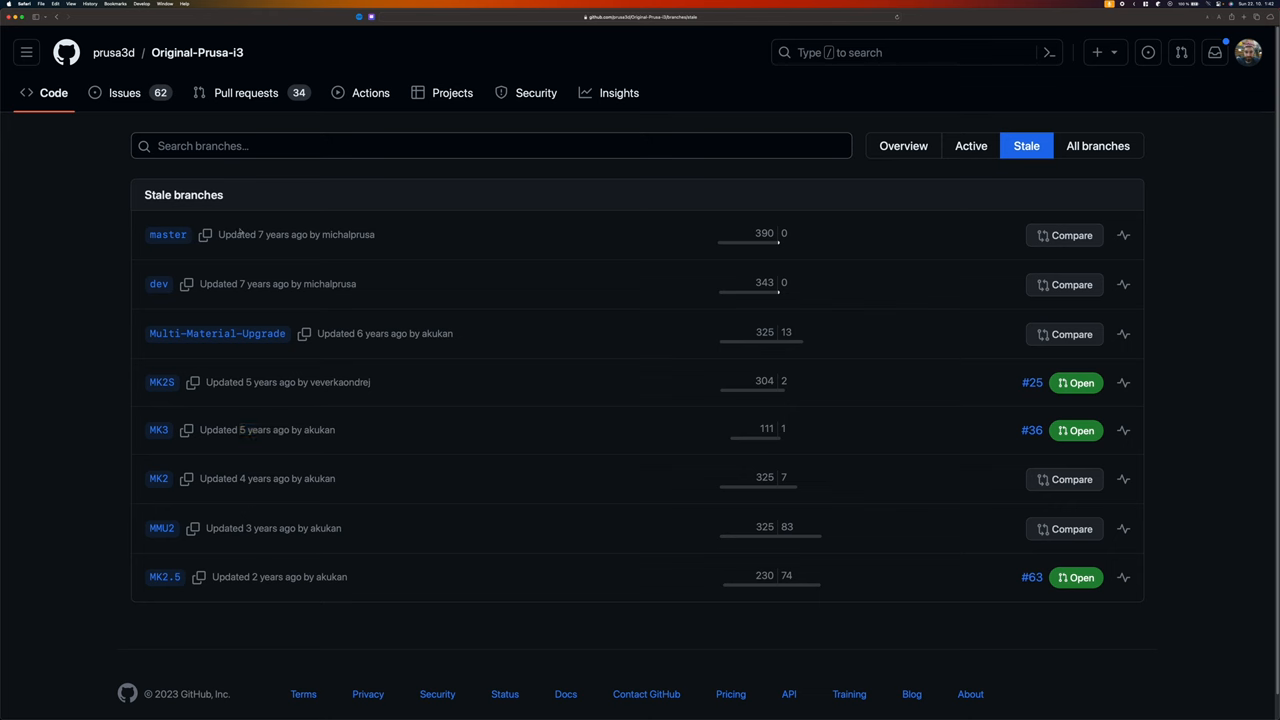
mouse_move(600, 272)
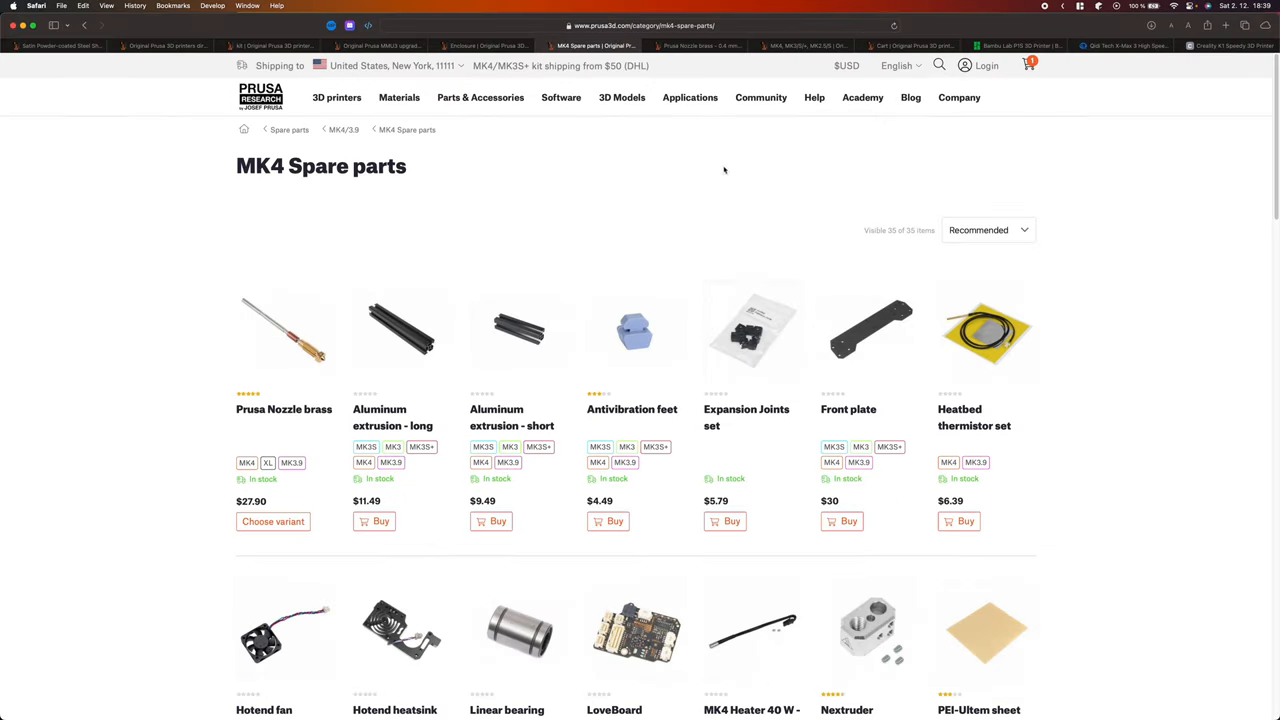
Step: Scroll through the MK4 Spare parts grid past Prusa Nozzle brass, LoveBoard and heaterblock
scroll("down", 3)
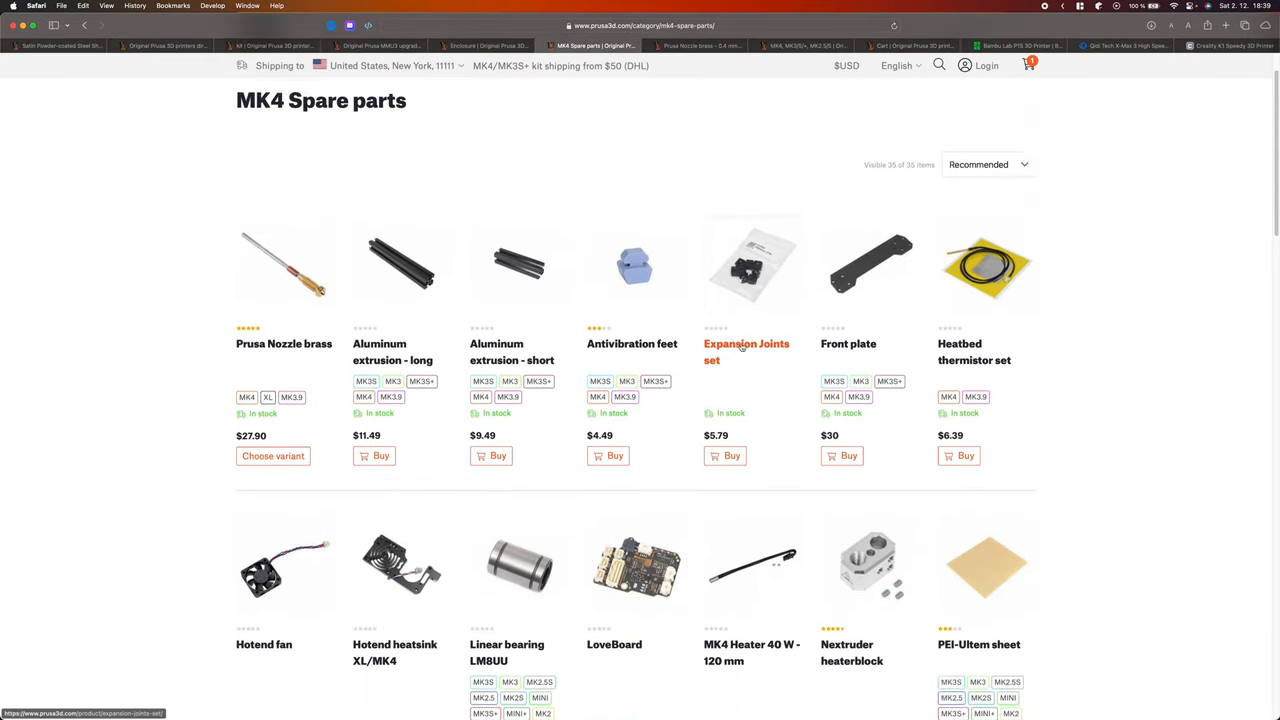
scroll("down", 3)
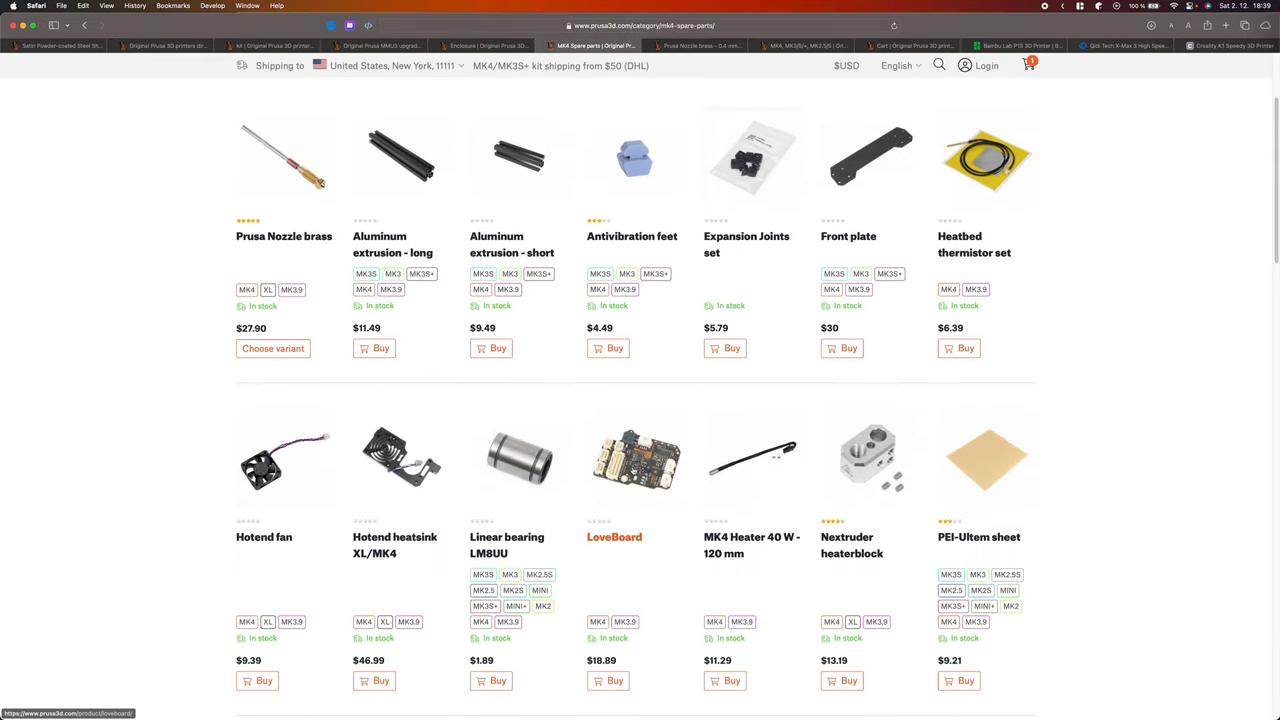
mouse_move(393, 545)
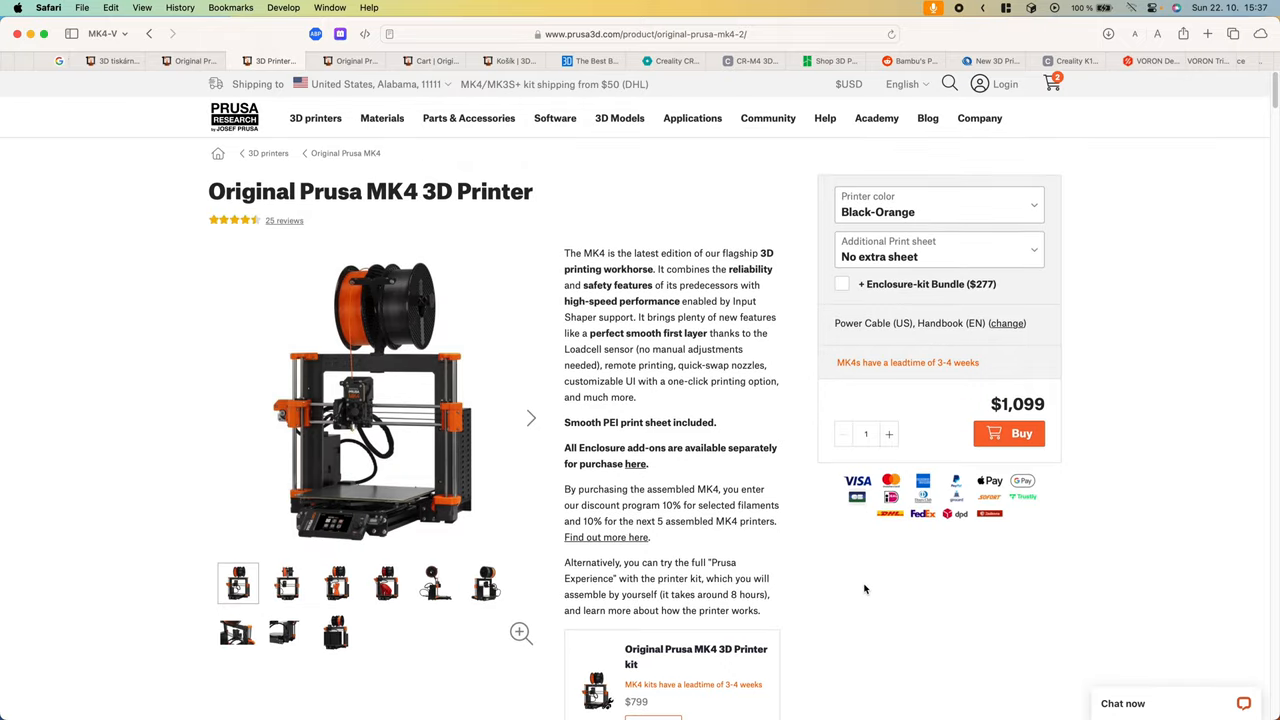
Step: View the Prusa cart with the MK4 kit and MMU3 upgrade totalling $1,098
scroll("down", 3)
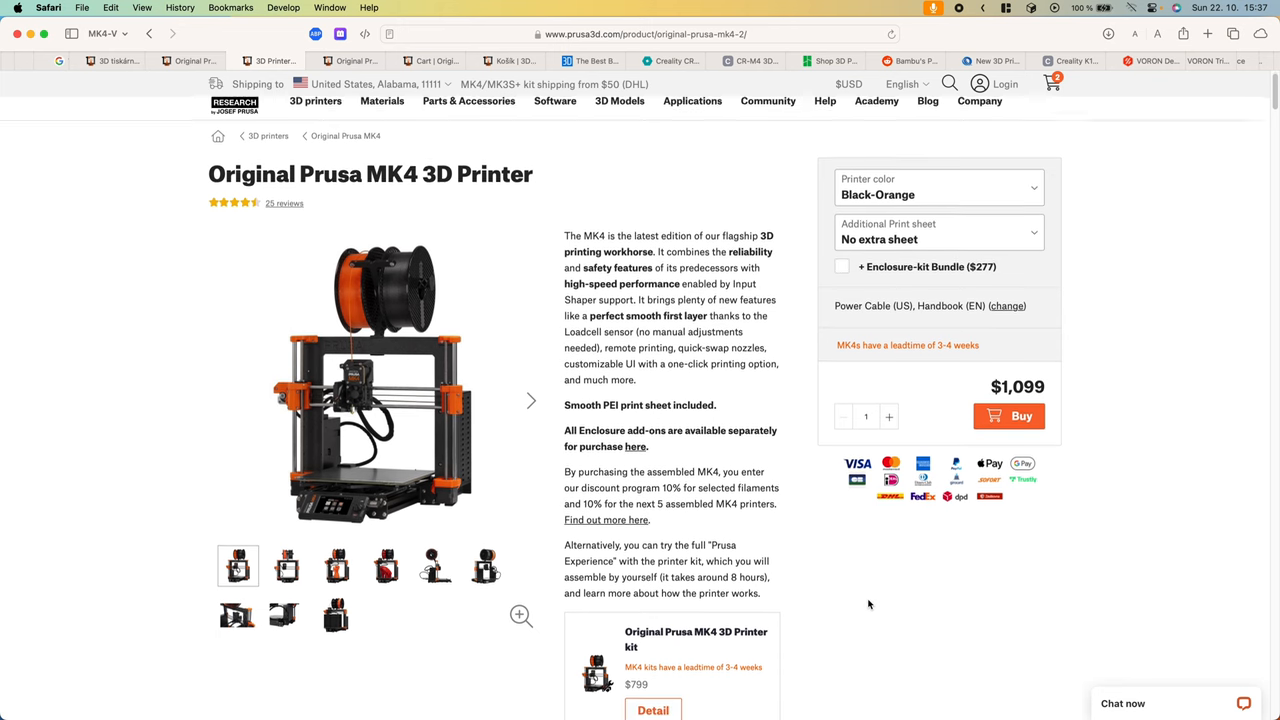
scroll("down", 3)
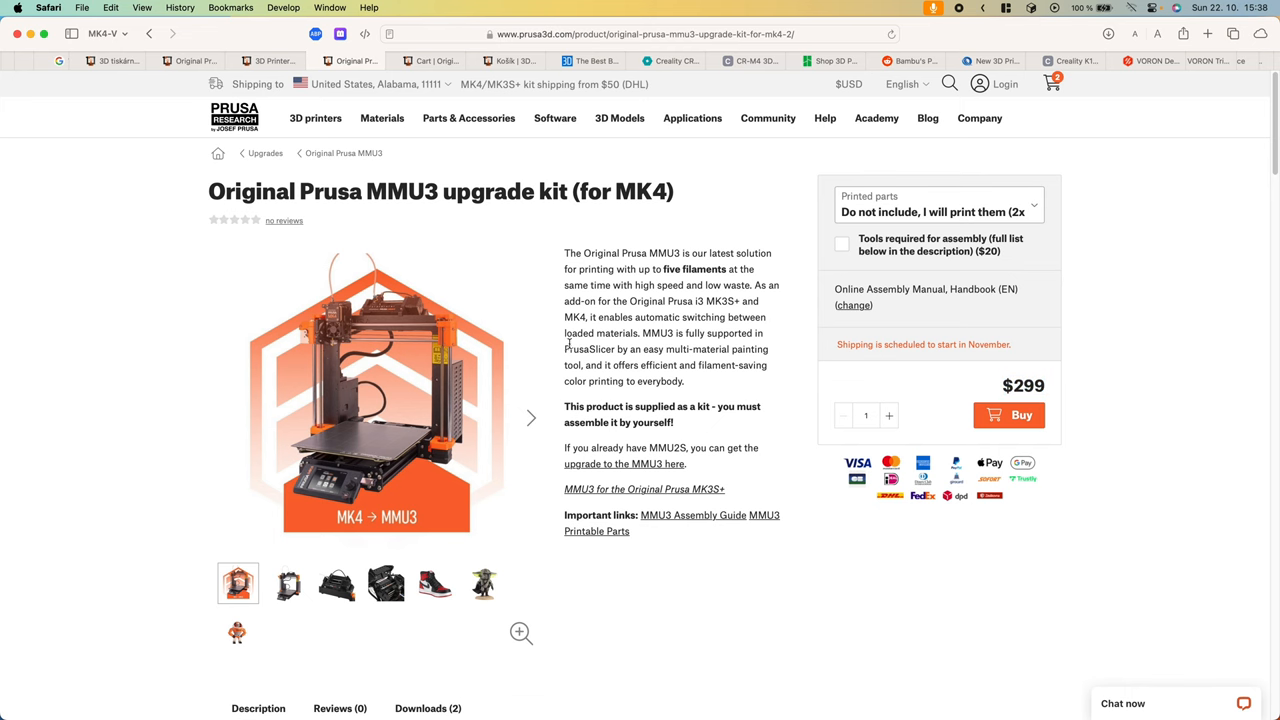
left_click(1009, 415)
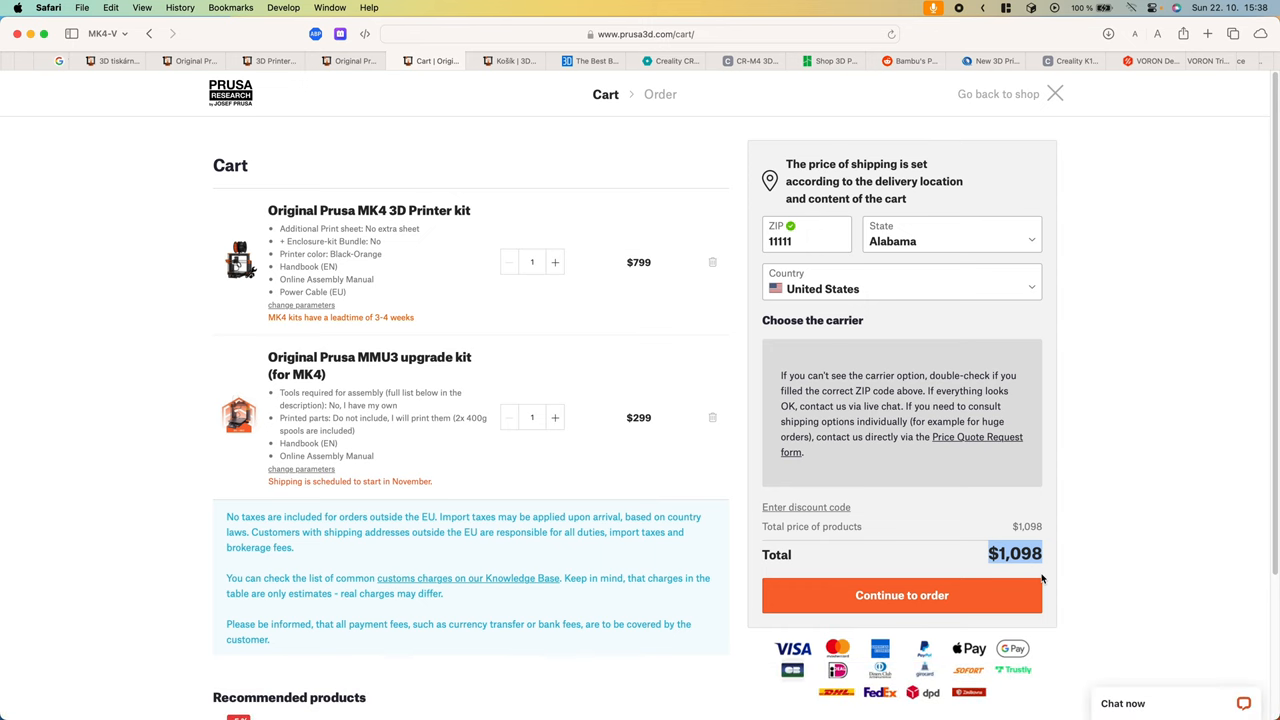
Step: Show the Creality CR-M4 page priced $934 with 450×450×470 mm build volume
left_click(593, 61)
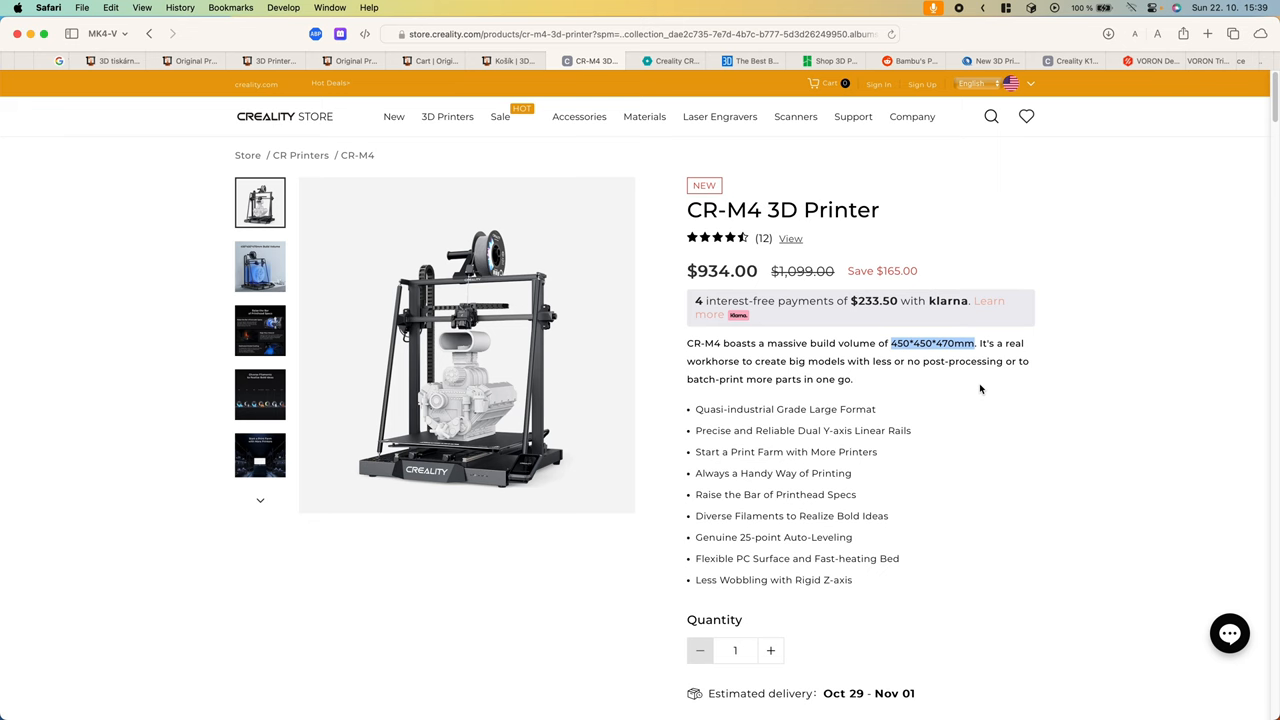
Step: Bring up All3DP's budget printer table comparing picks under $200, $300, $500 and $1,000
left_click(763, 60)
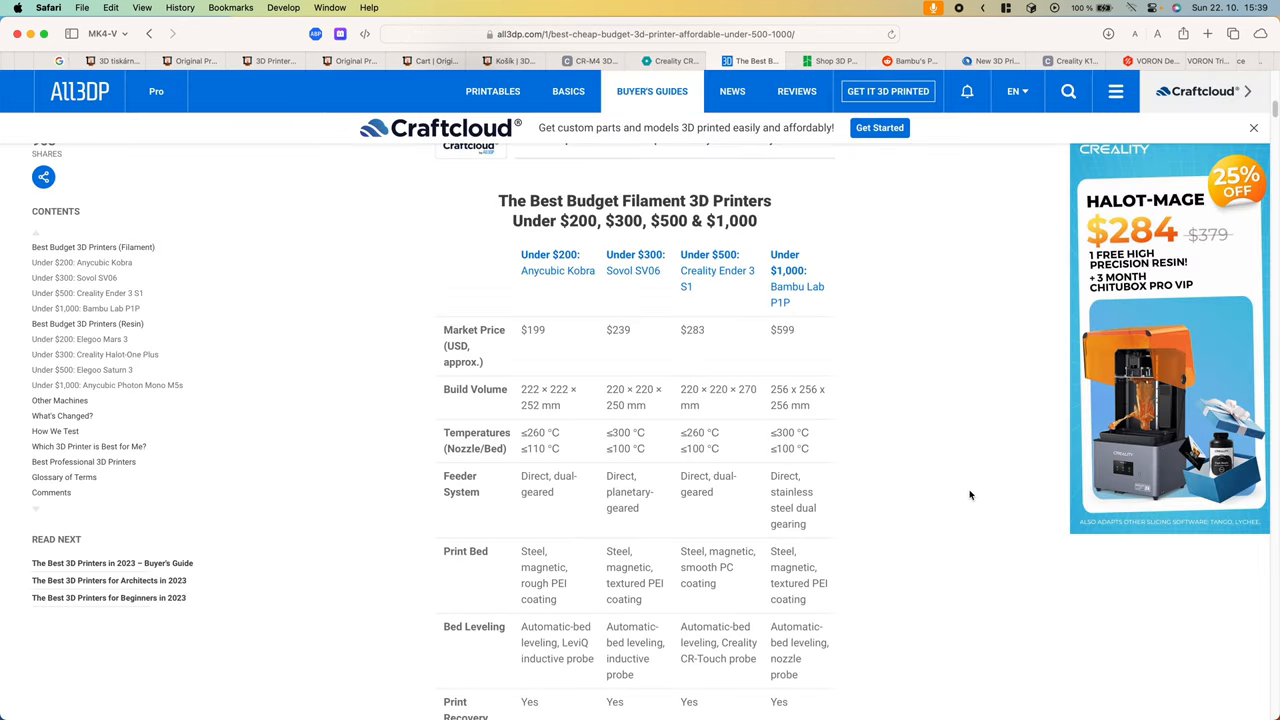
mouse_move(898, 501)
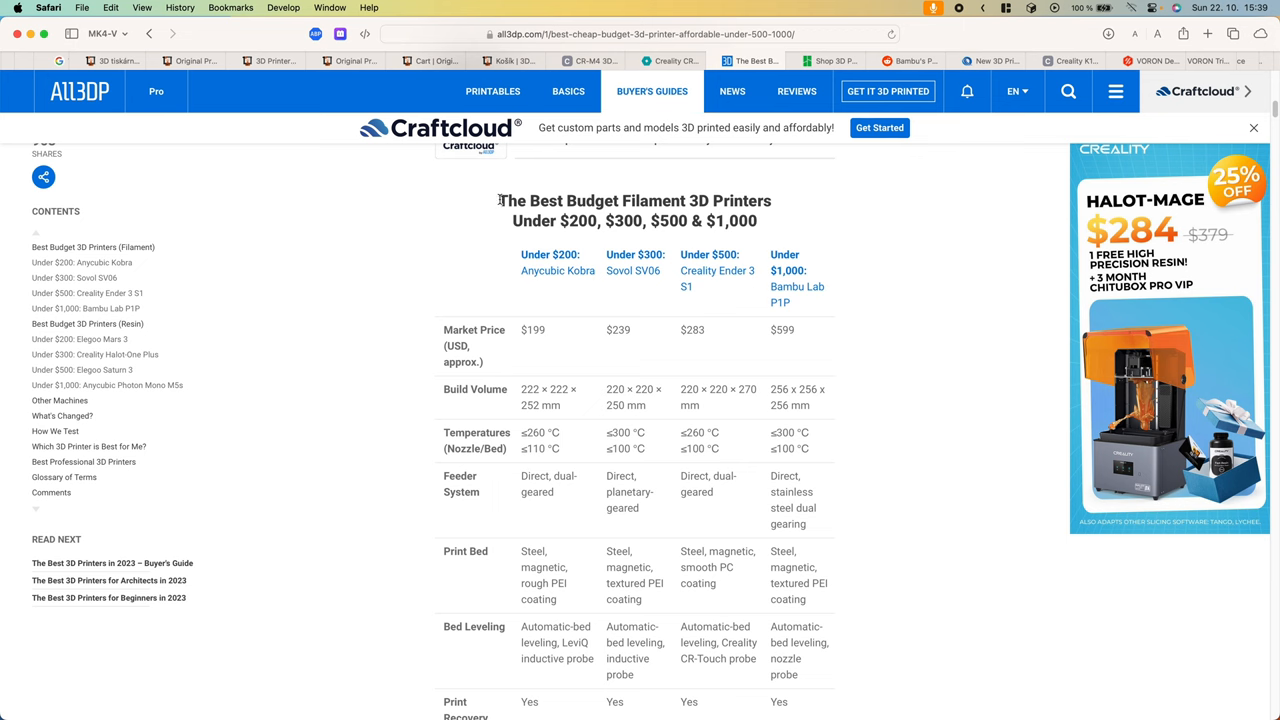
left_click_drag(498, 200, 757, 221)
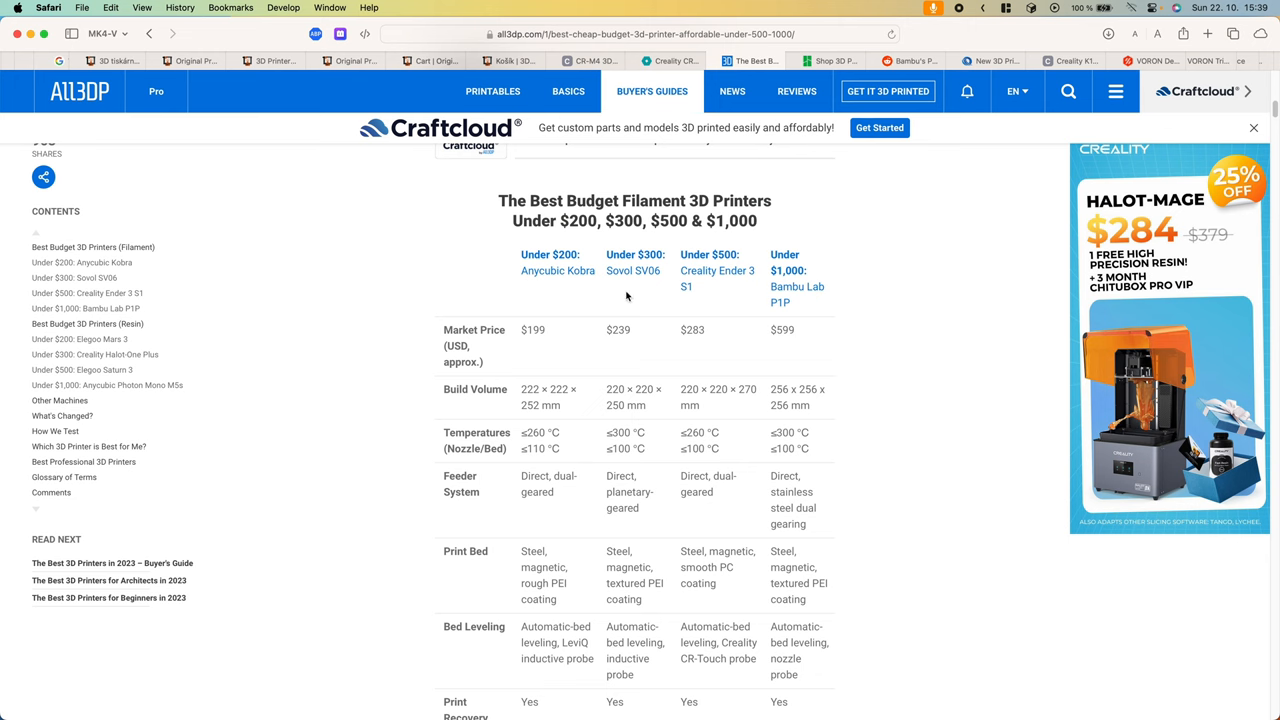
mouse_move(590, 276)
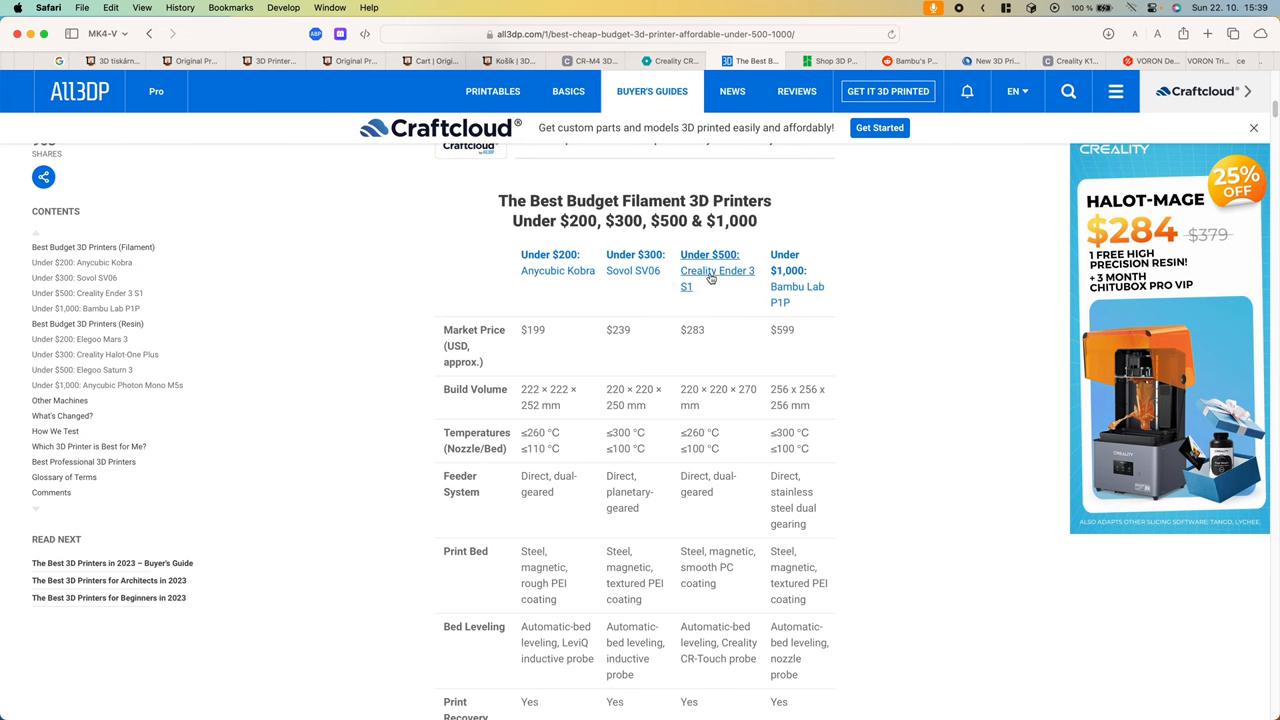
mouse_move(817, 294)
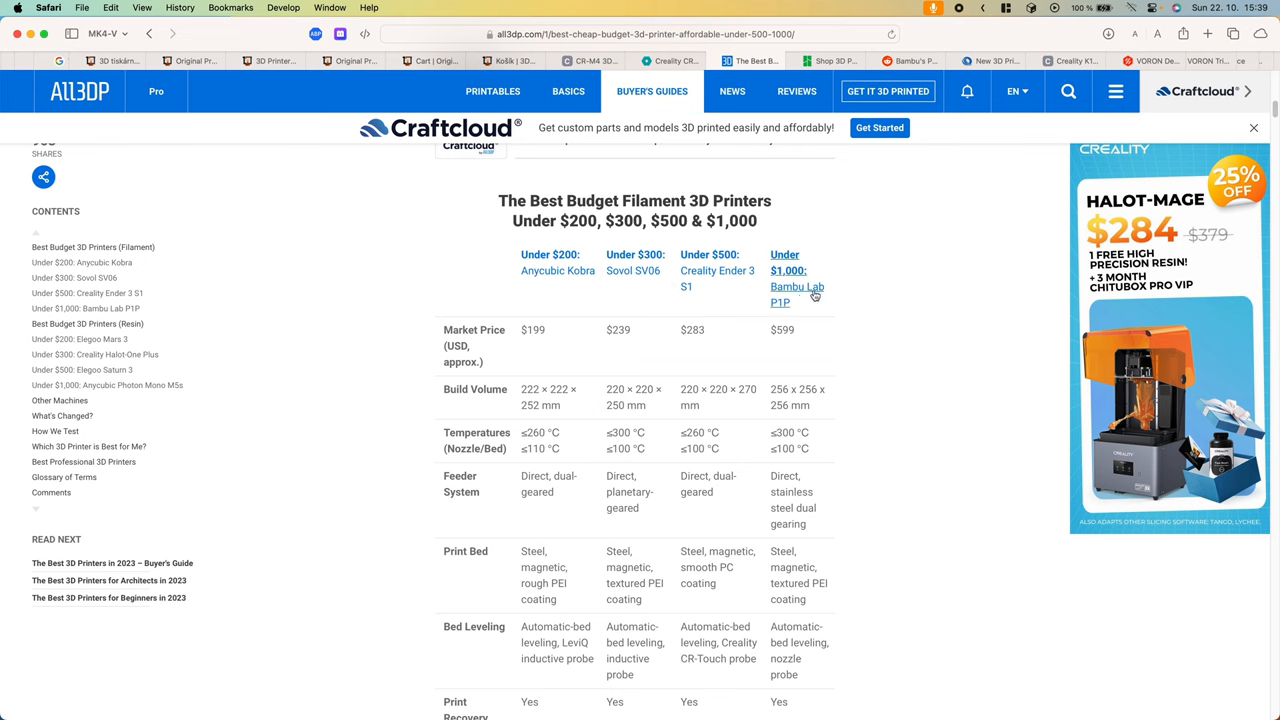
mouse_move(942, 327)
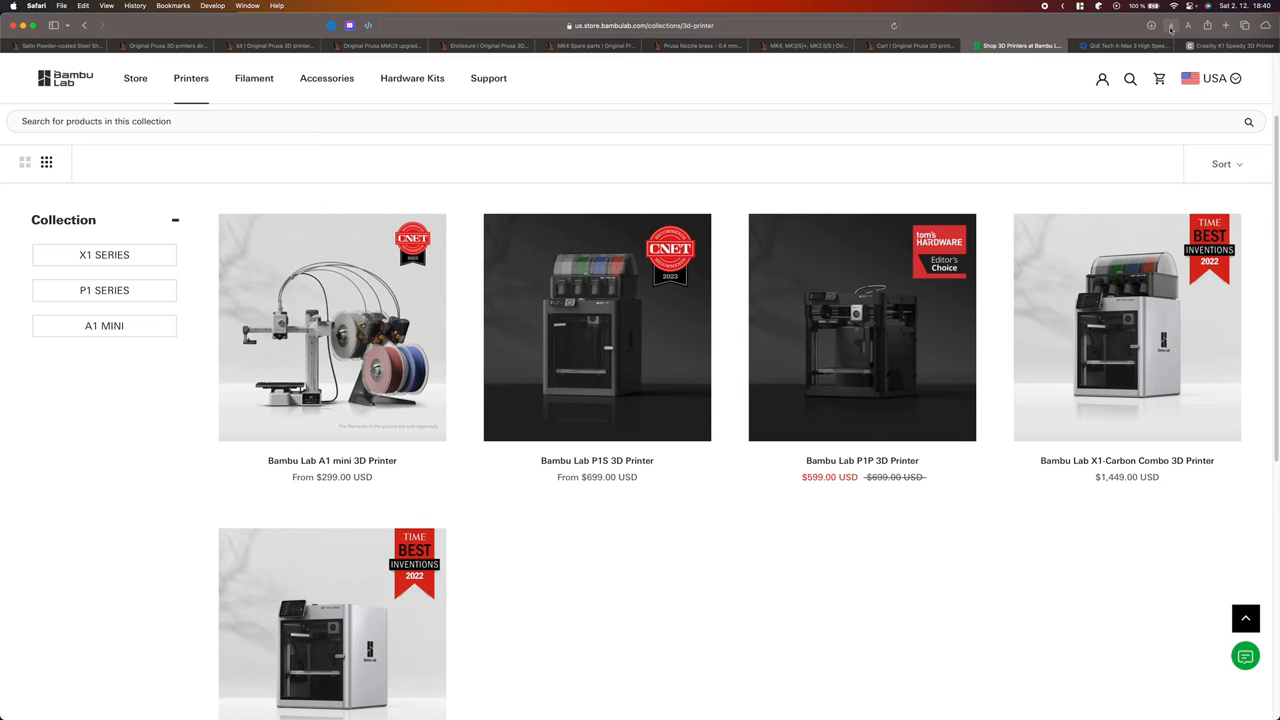
mouse_move(888, 617)
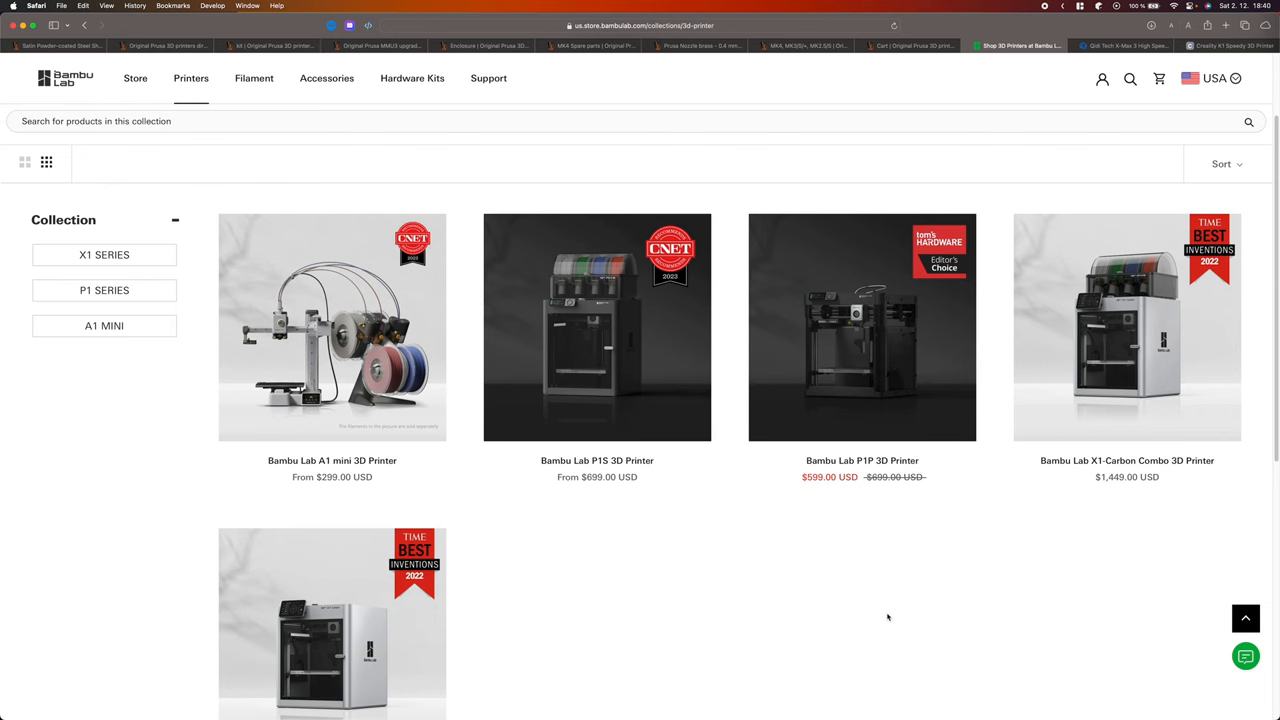
mouse_move(882, 612)
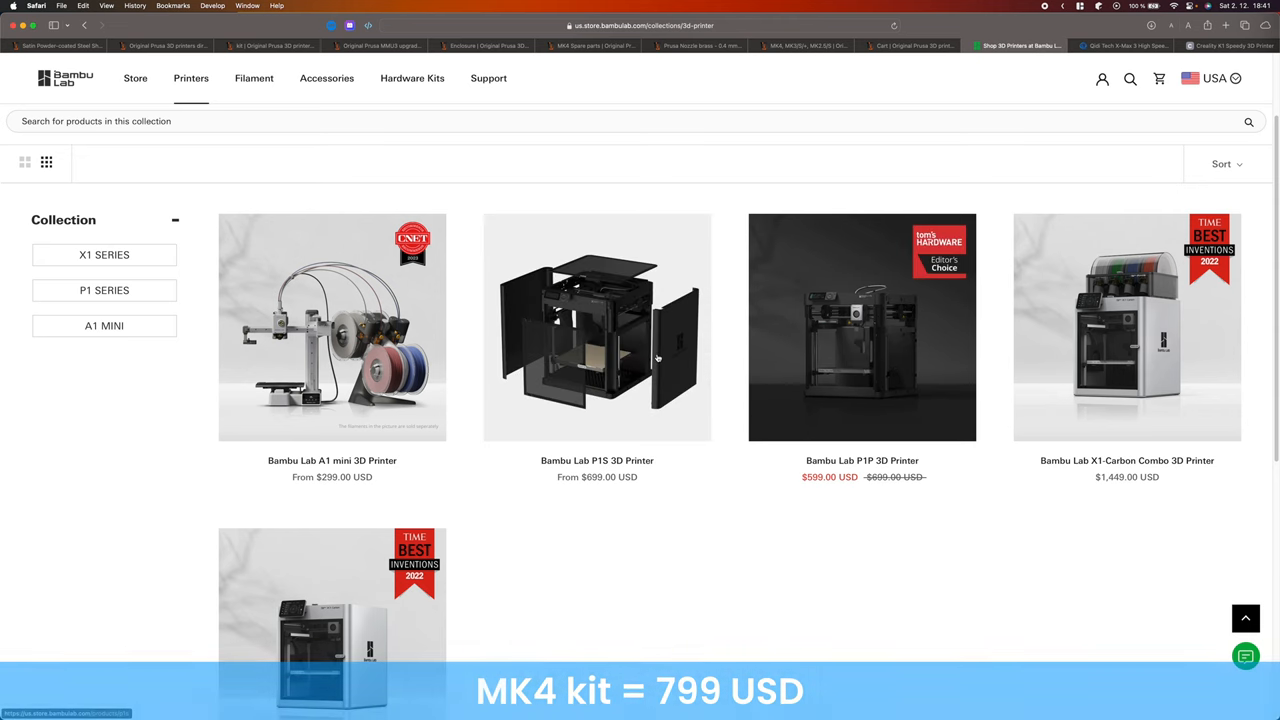
Step: Open the Bambu Lab P1S page and choose the plain P1S at $699
left_click(597, 327)
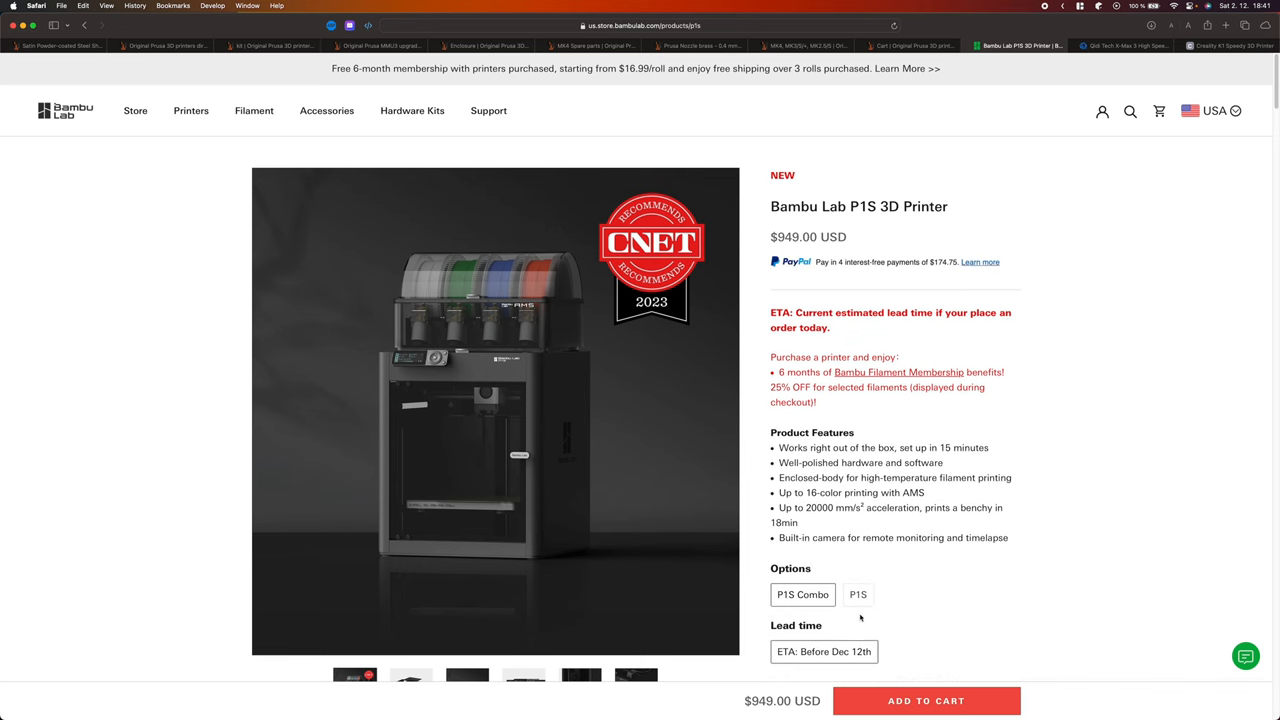
left_click(858, 594)
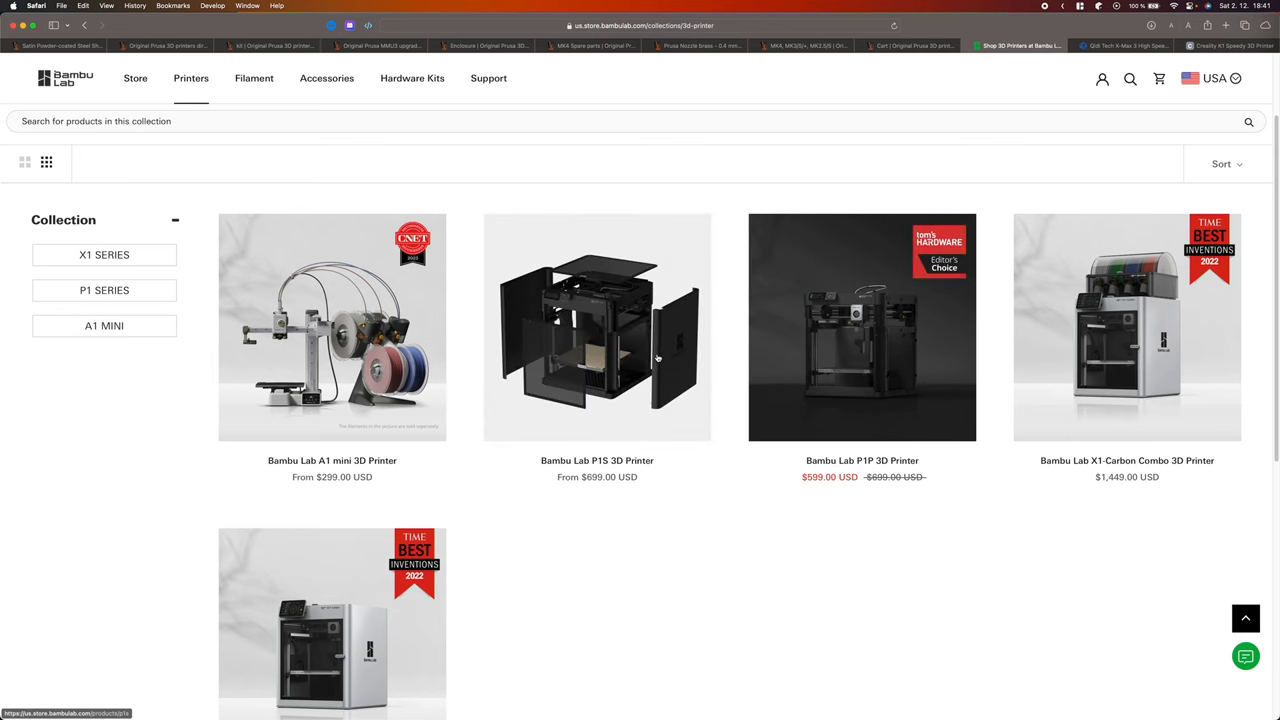
left_click(597, 330)
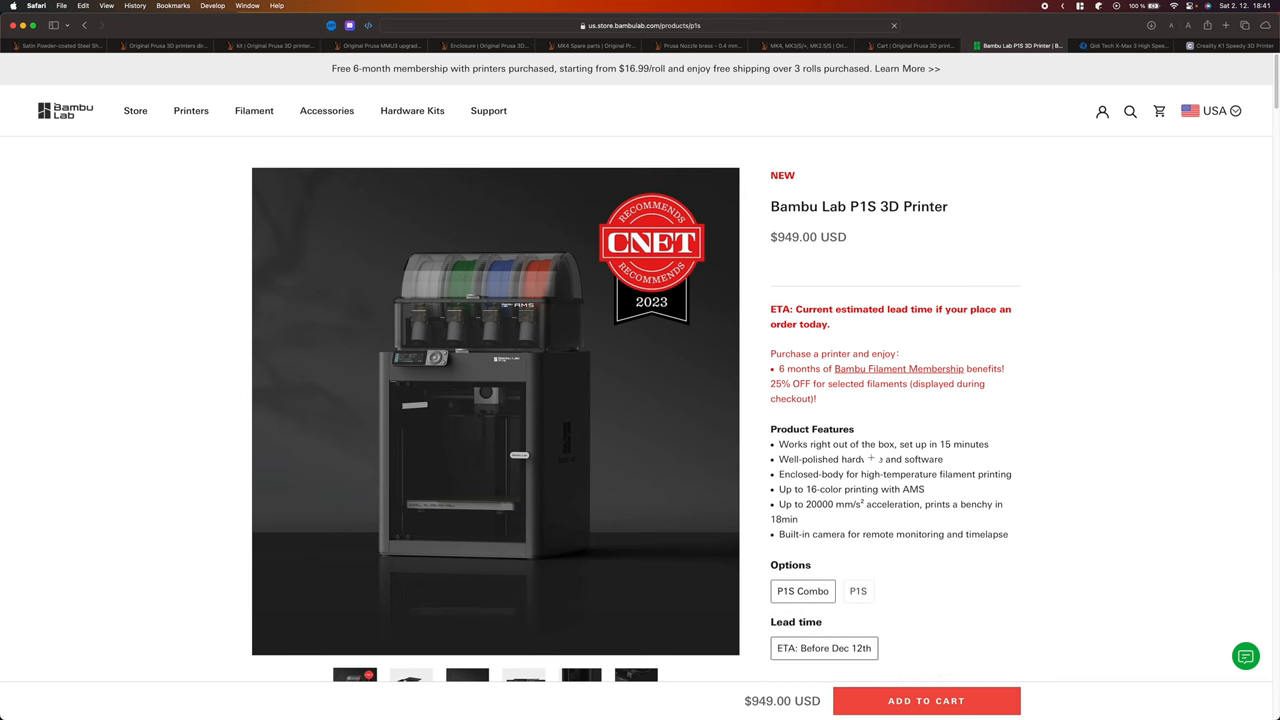
left_click(858, 594)
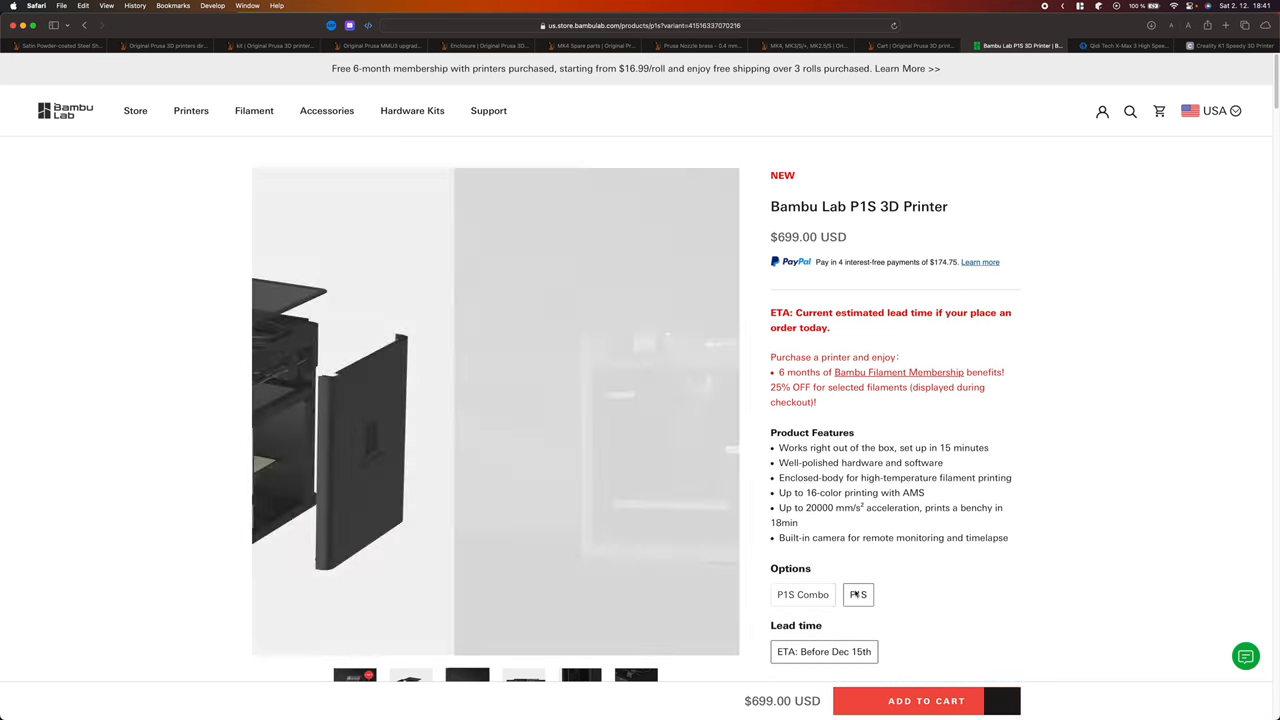